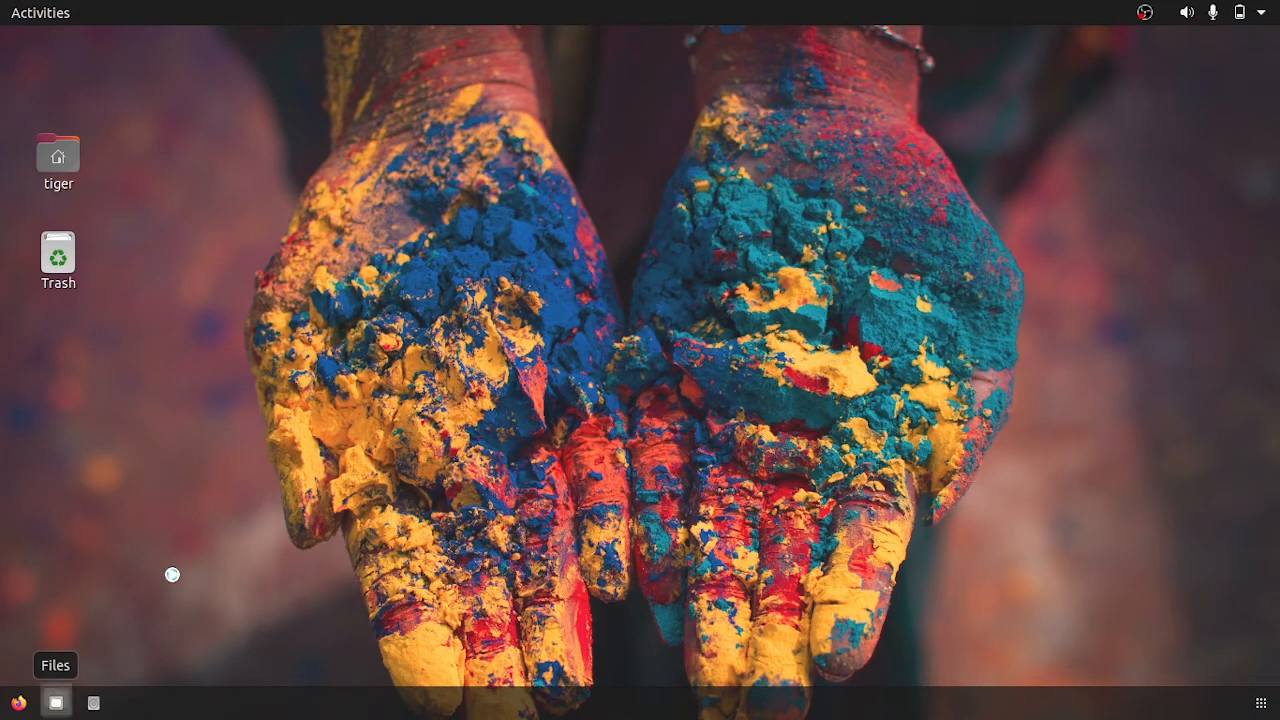
# Step: Open IMG.CR3 from the Downloads folder in Darktable, which fails to load it
pyautogui.click(55, 702)
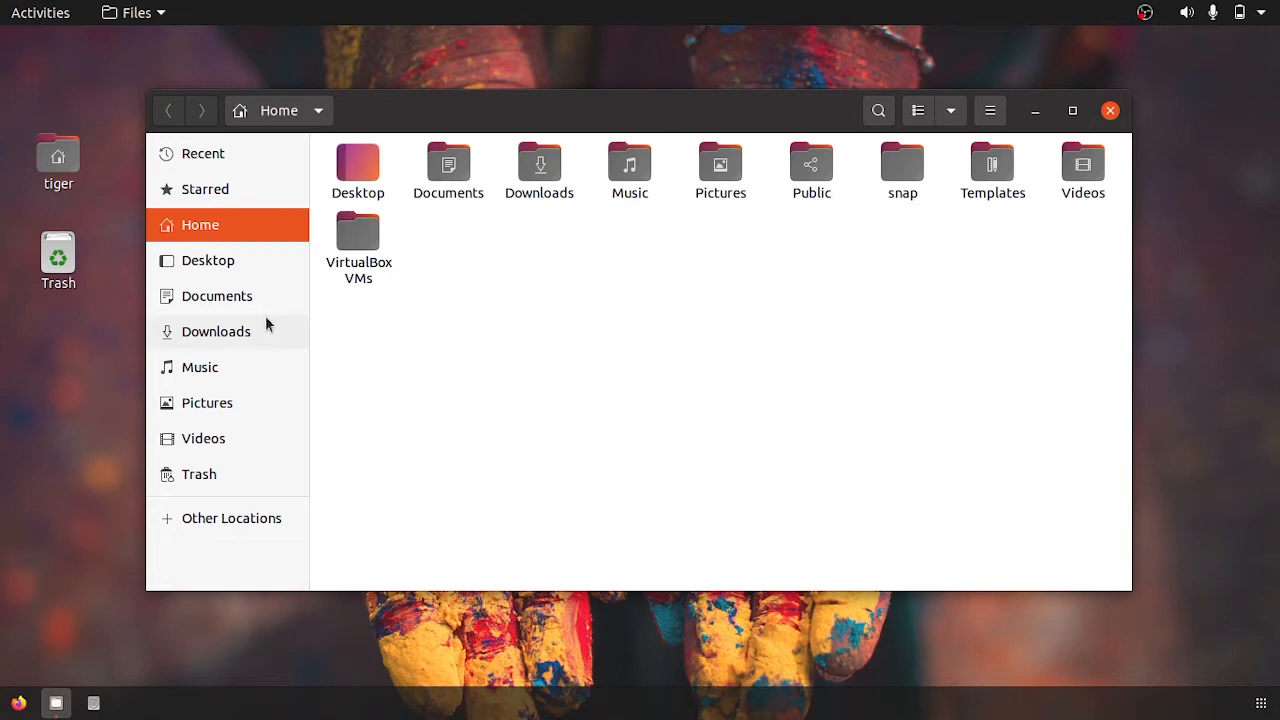
pyautogui.click(216, 331)
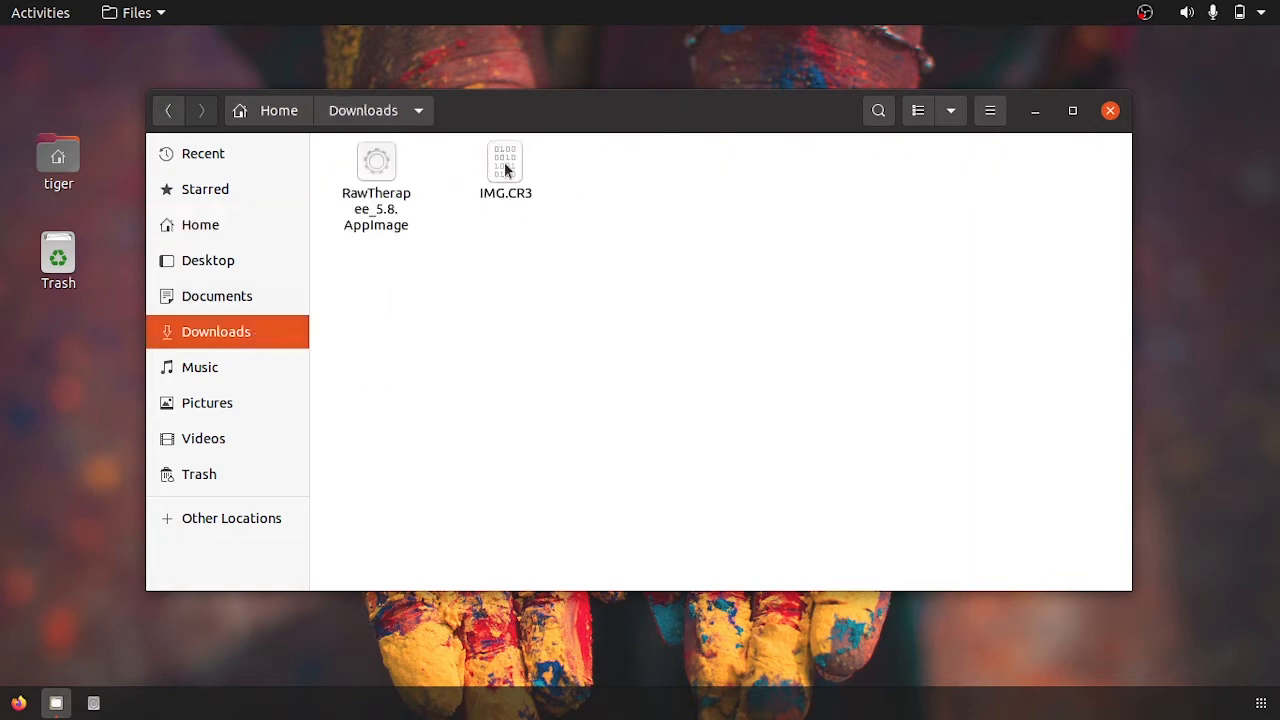
pyautogui.rightClick(505, 165)
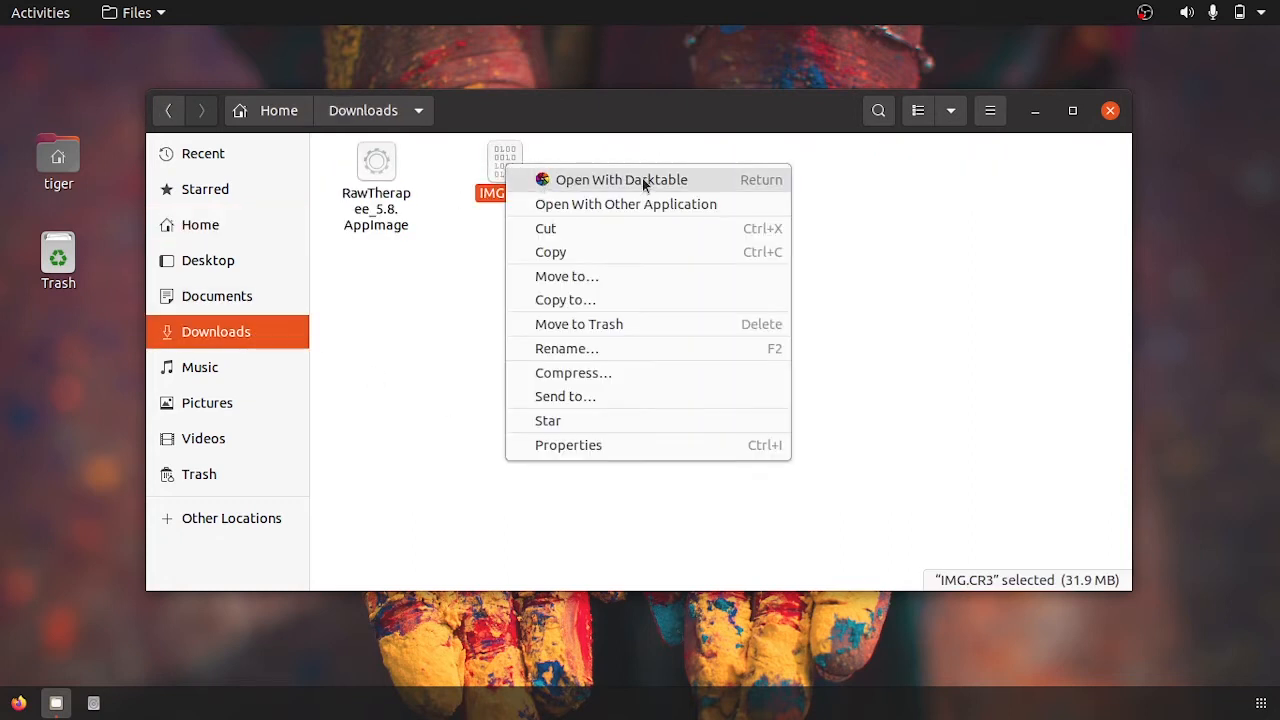
pyautogui.click(621, 179)
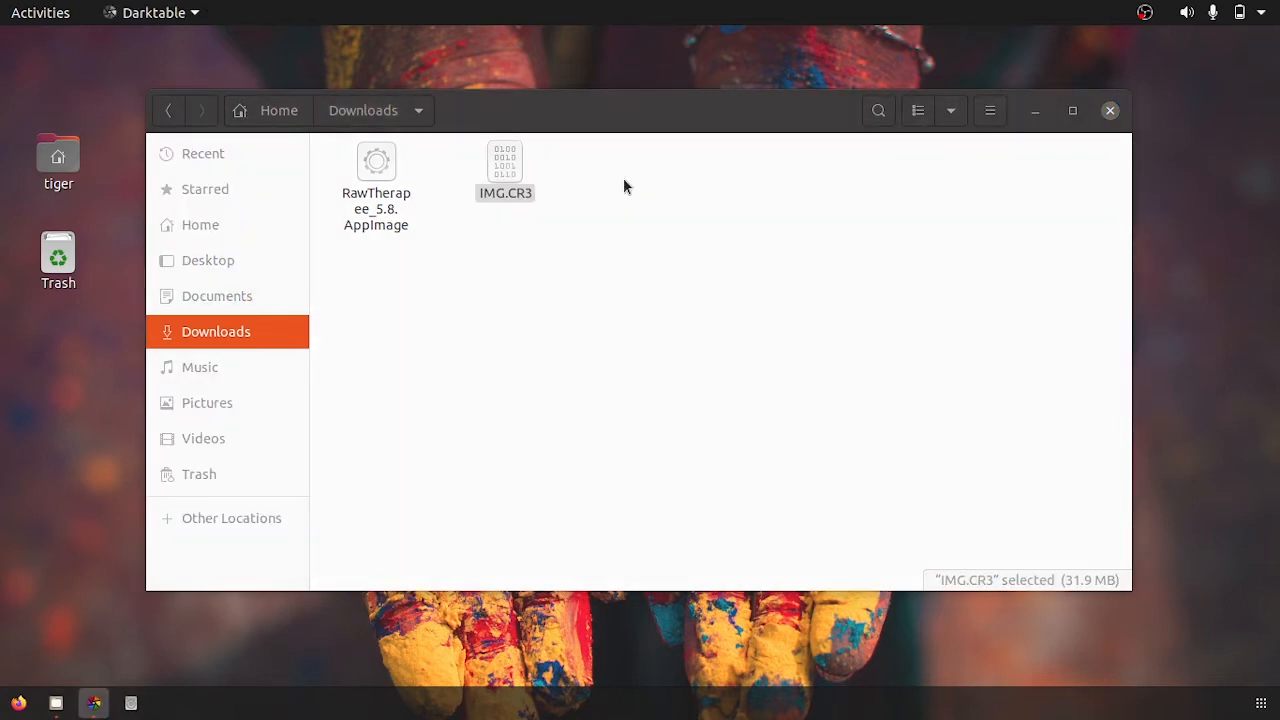
pyautogui.doubleClick(505, 165)
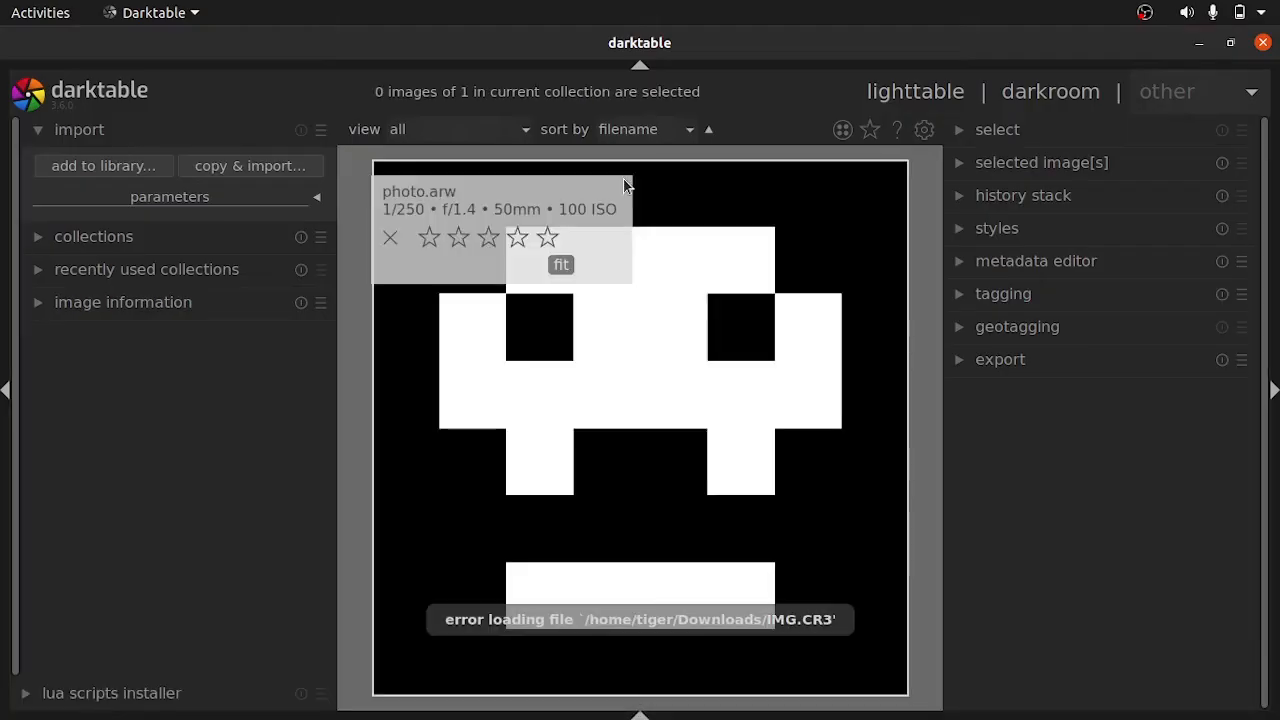
pyautogui.moveTo(884, 446)
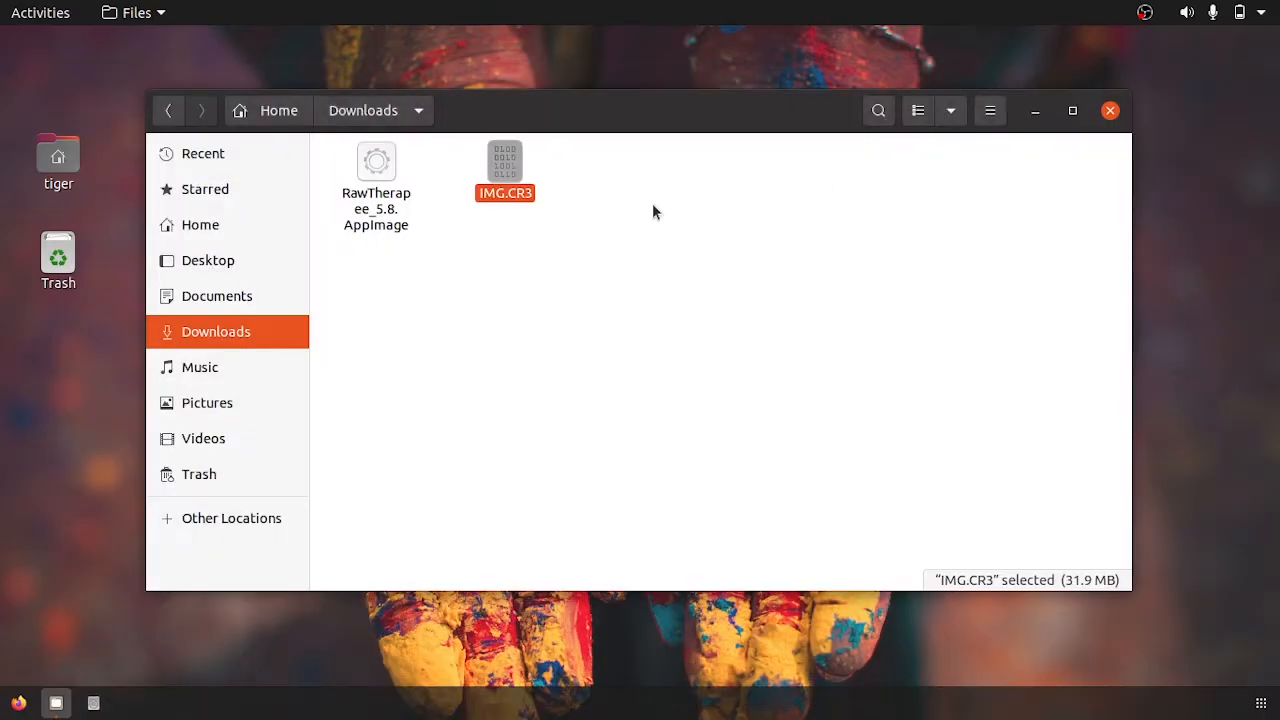
# Step: Run RawTherapee_5.8.AppImage from the Downloads folder
pyautogui.rightClick(376, 170)
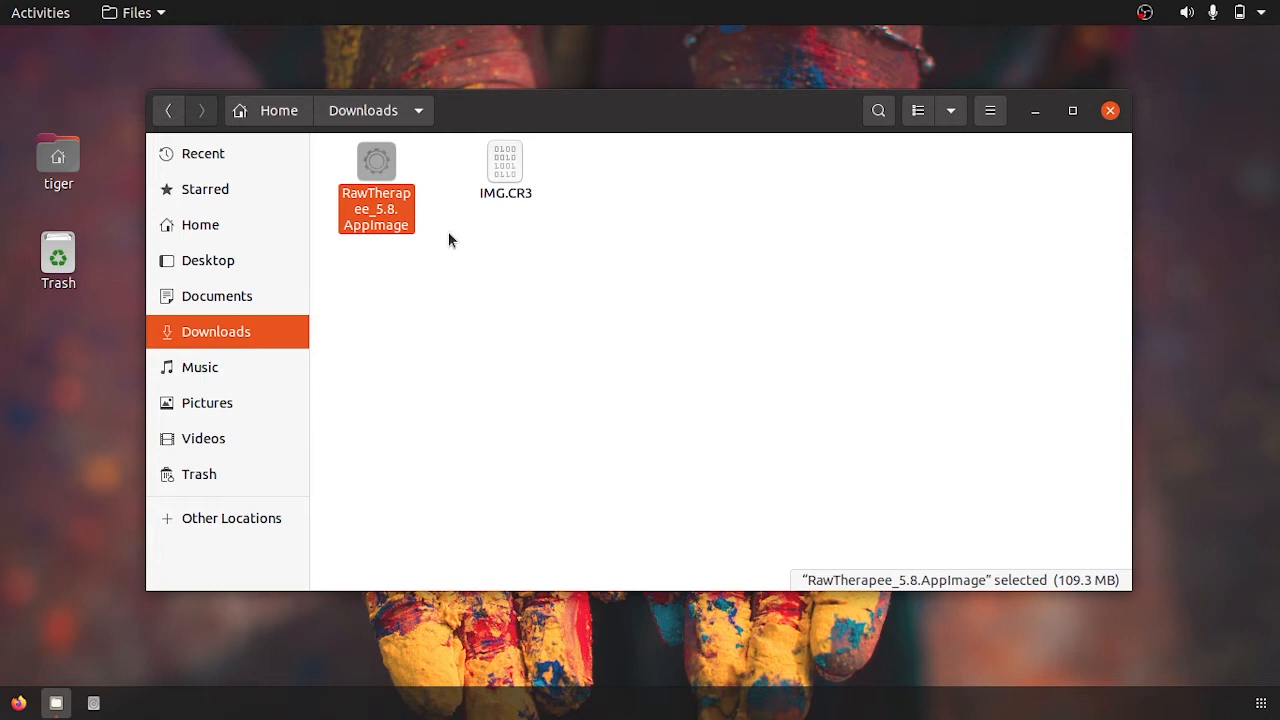
pyautogui.click(450, 240)
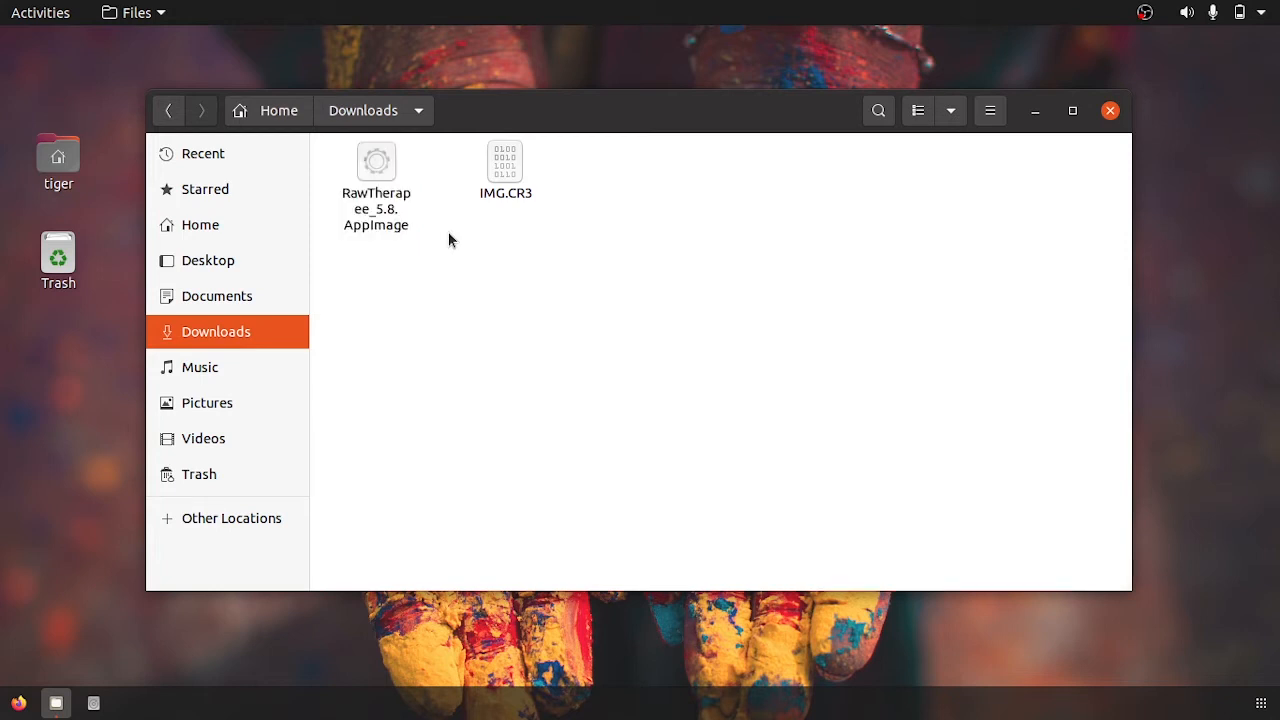
pyautogui.doubleClick(376, 162)
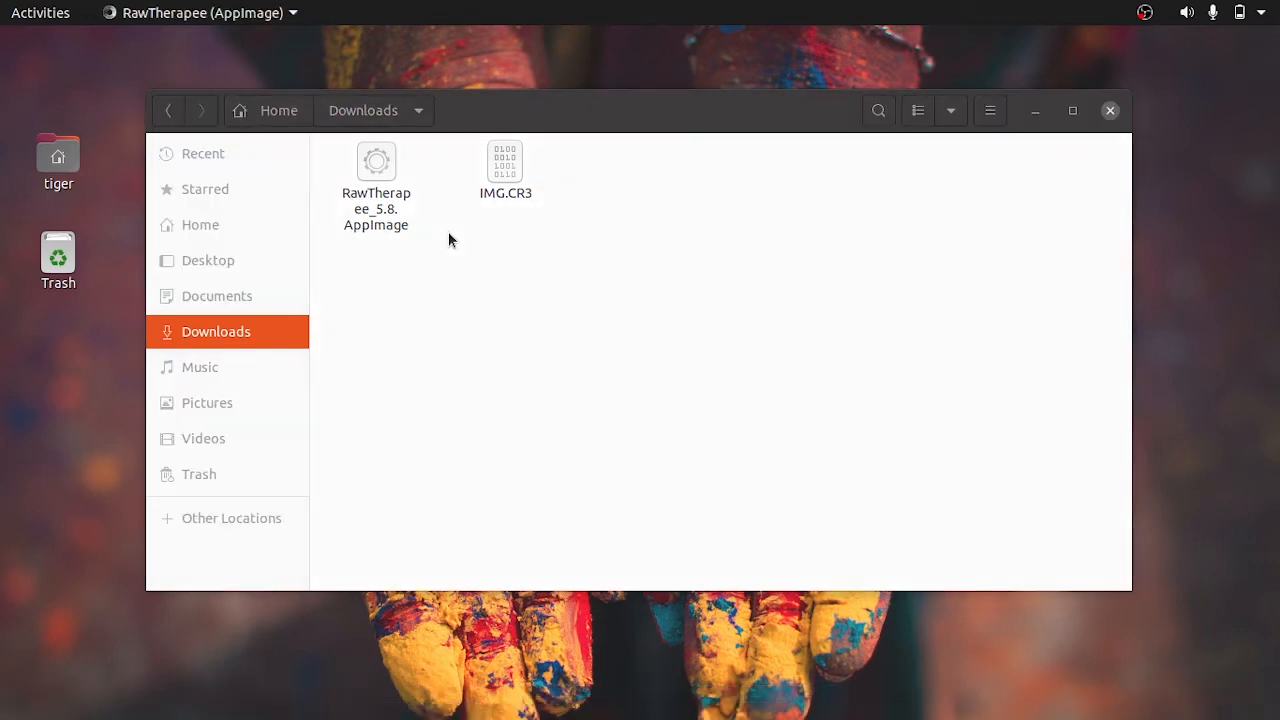
# Step: Browse Downloads in RawTherapee and select the IMG.CR3 red car thumbnail
pyautogui.doubleClick(376, 161)
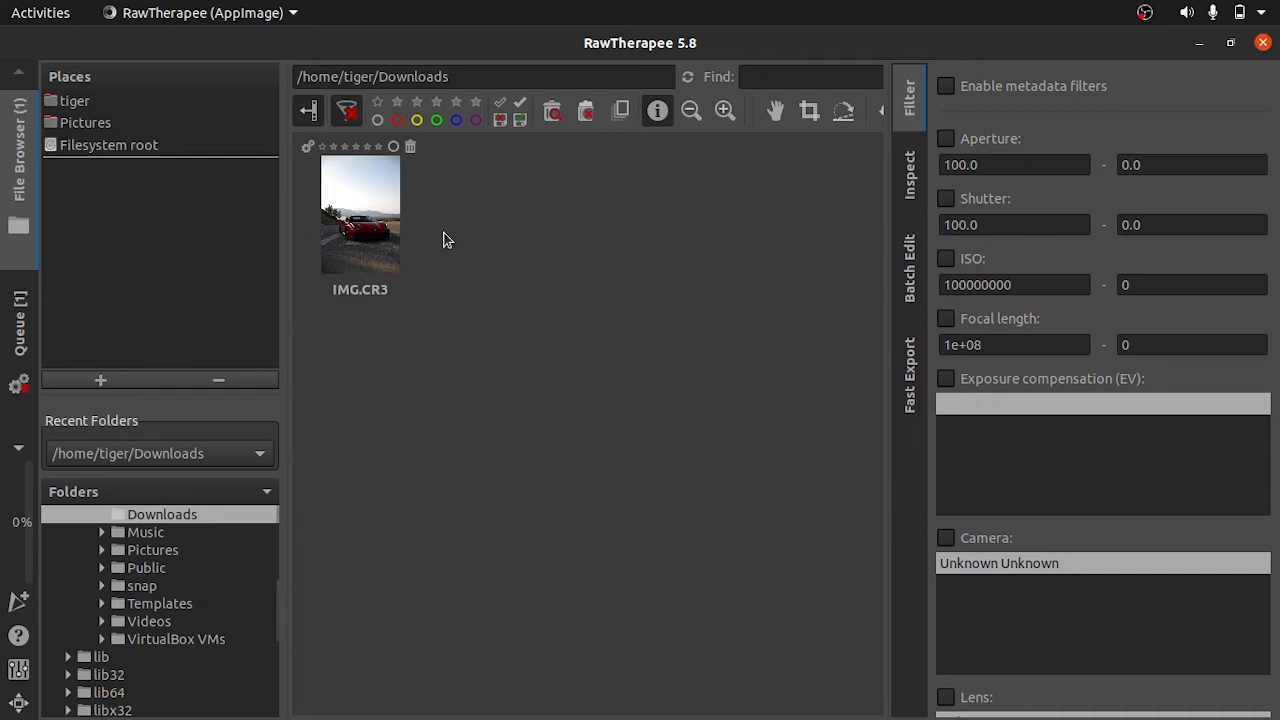
pyautogui.moveTo(170, 621)
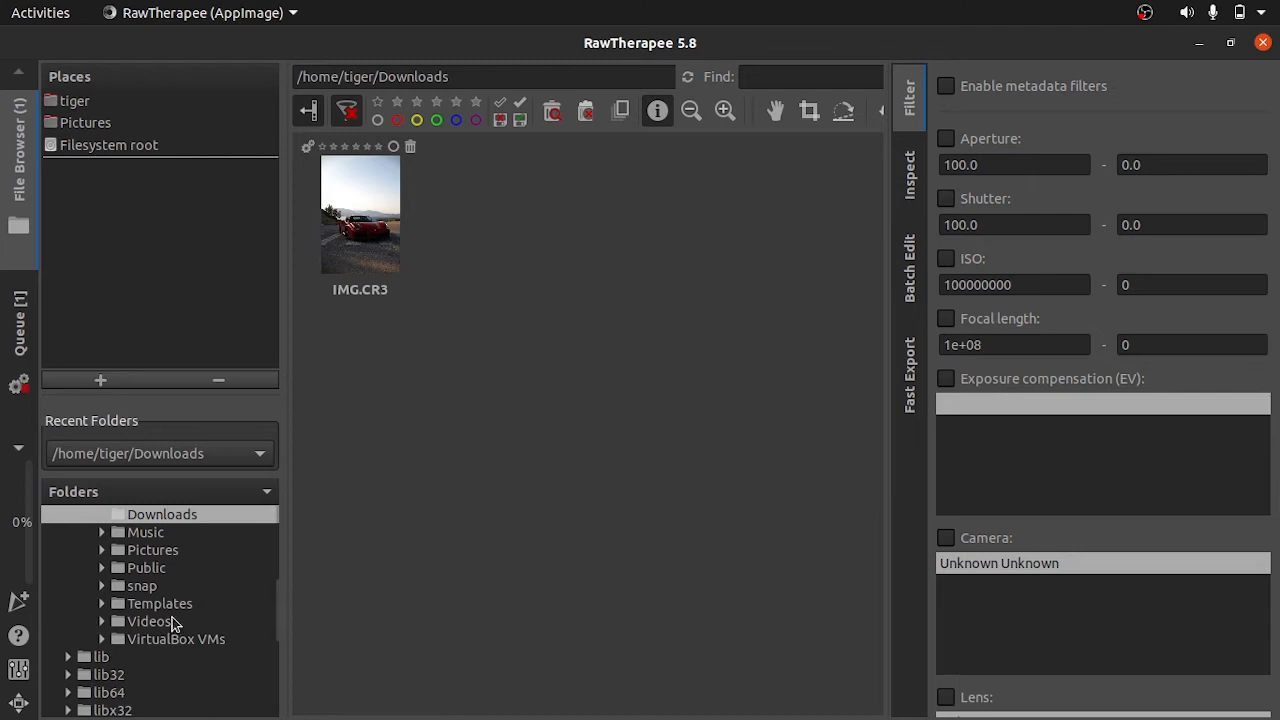
pyautogui.scroll(3)
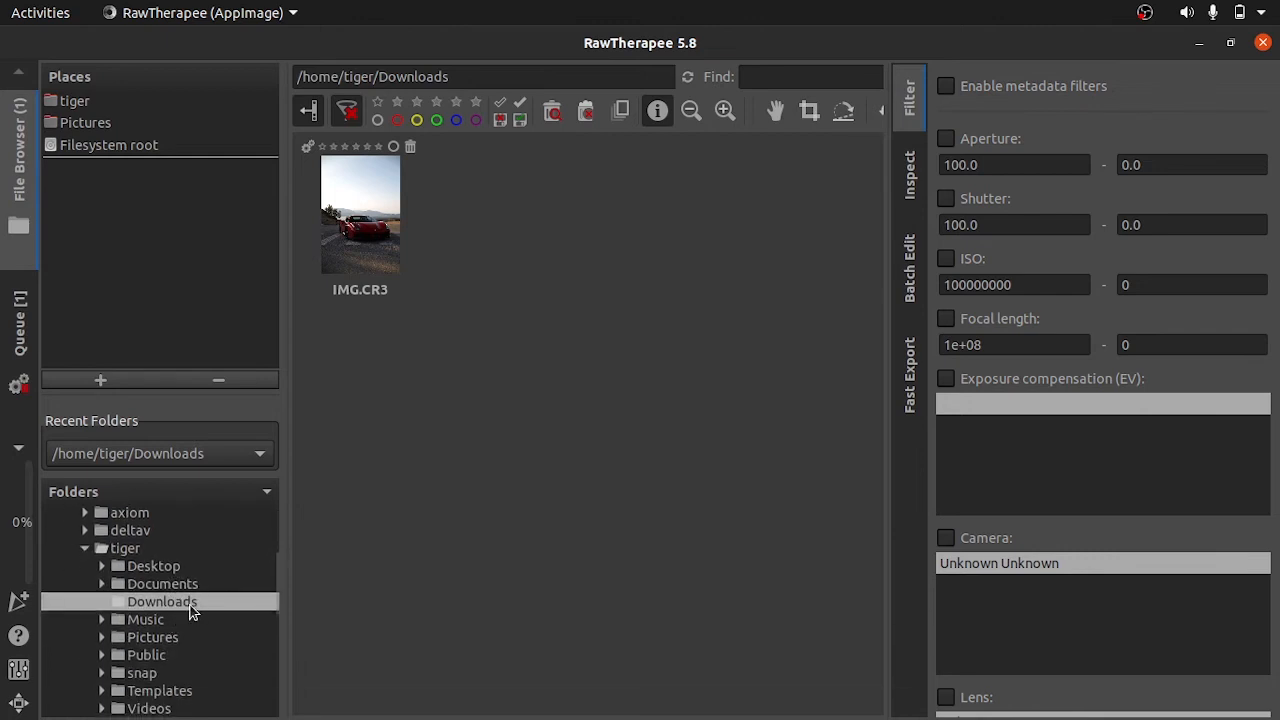
pyautogui.moveTo(375, 225)
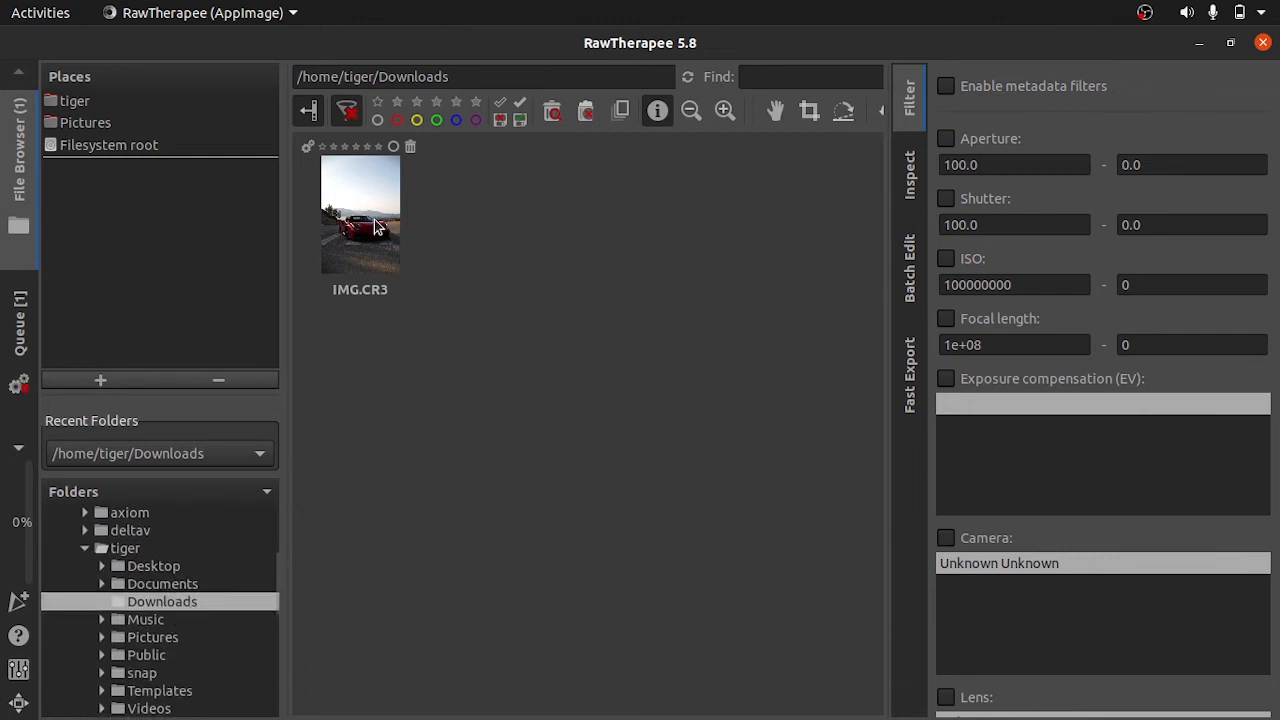
pyautogui.click(360, 215)
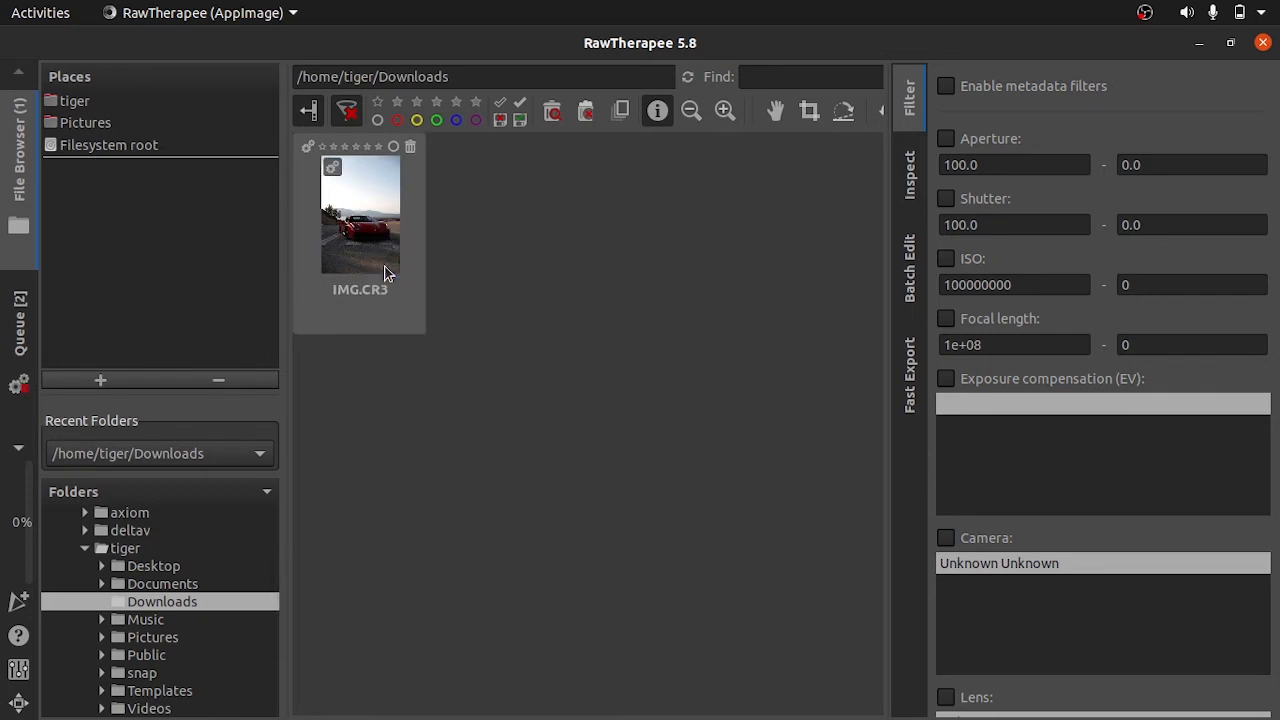
pyautogui.moveTo(20, 320)
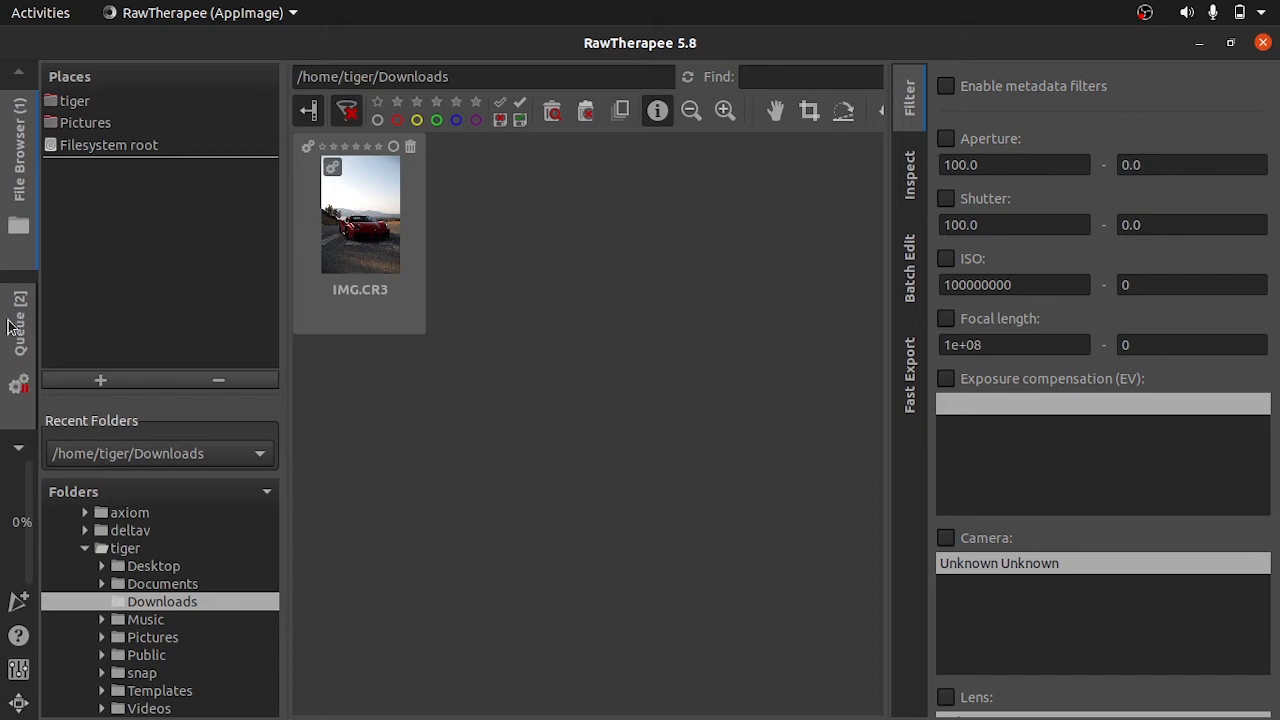
# Step: Remove the duplicate IMG.CR3 from the queue and set output format to TIFF (16-bit)
pyautogui.click(20, 325)
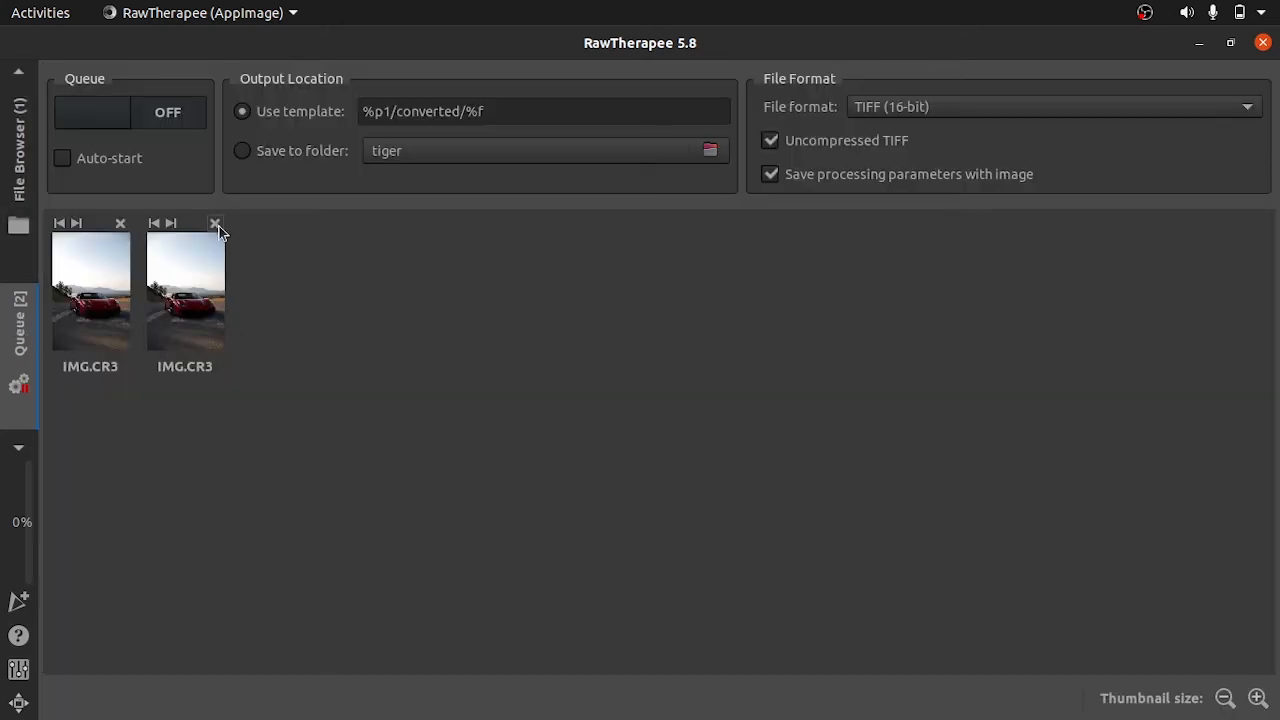
pyautogui.click(215, 223)
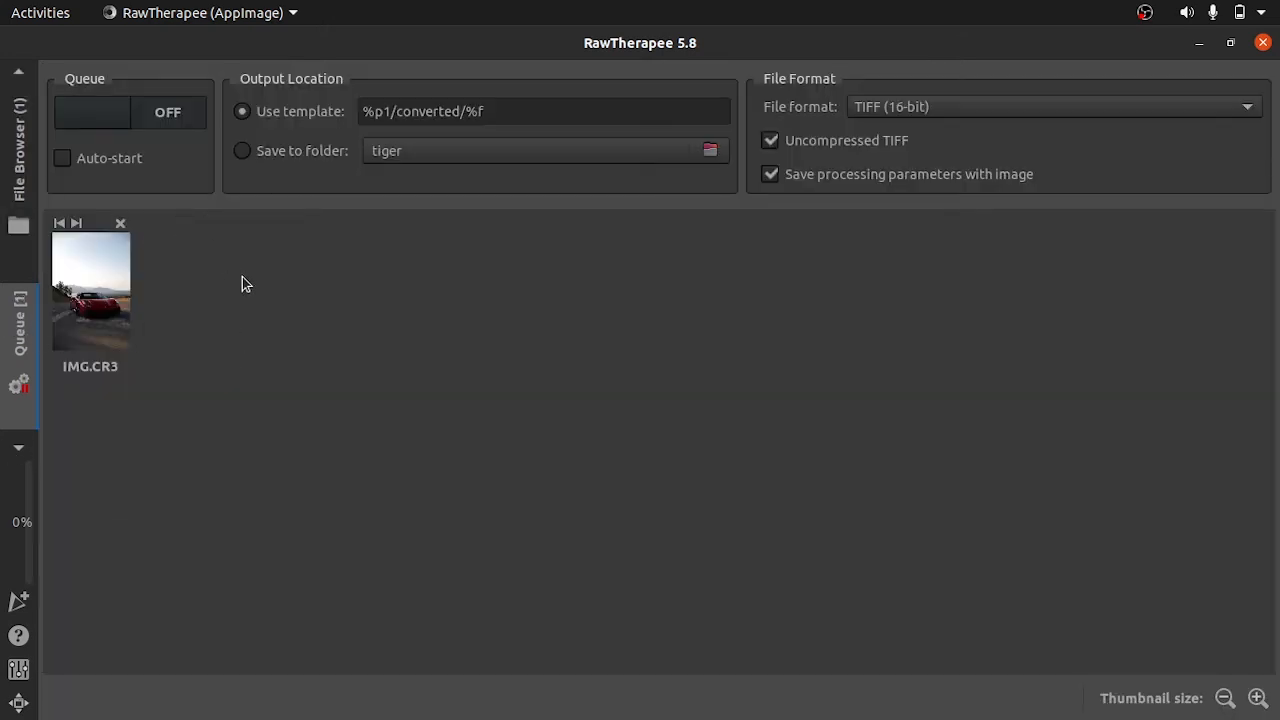
pyautogui.click(1050, 106)
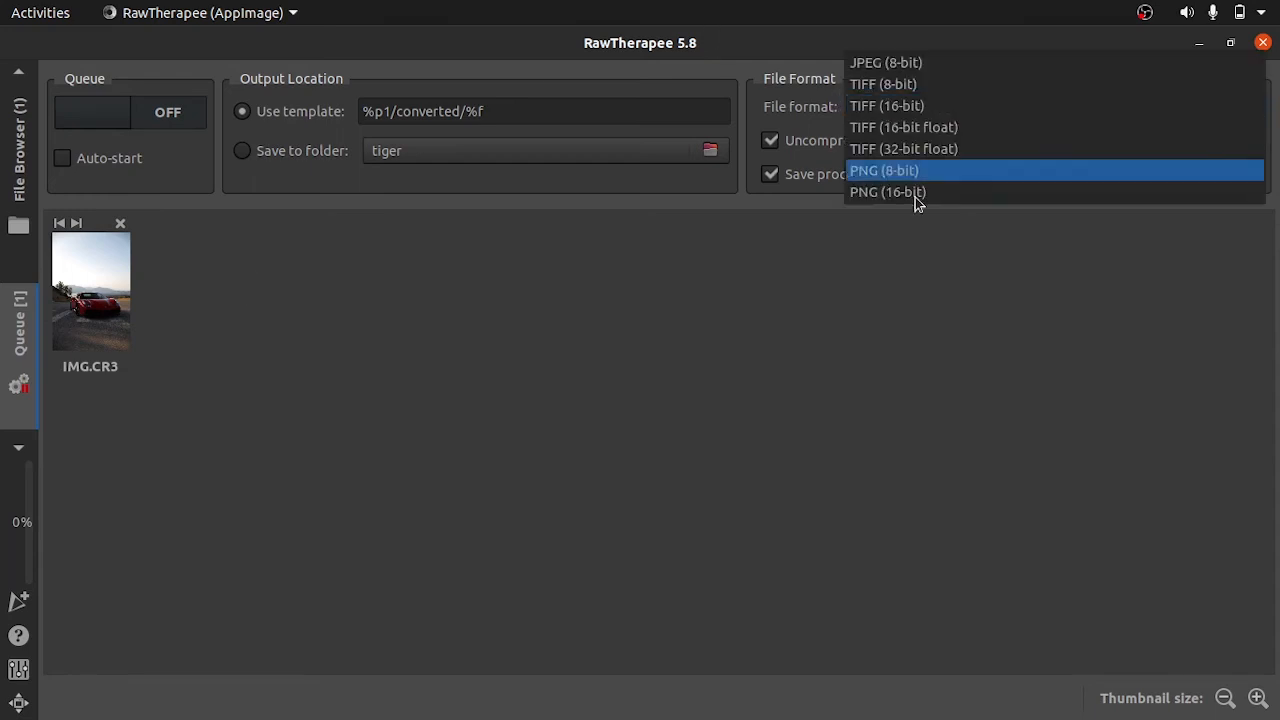
pyautogui.moveTo(900, 105)
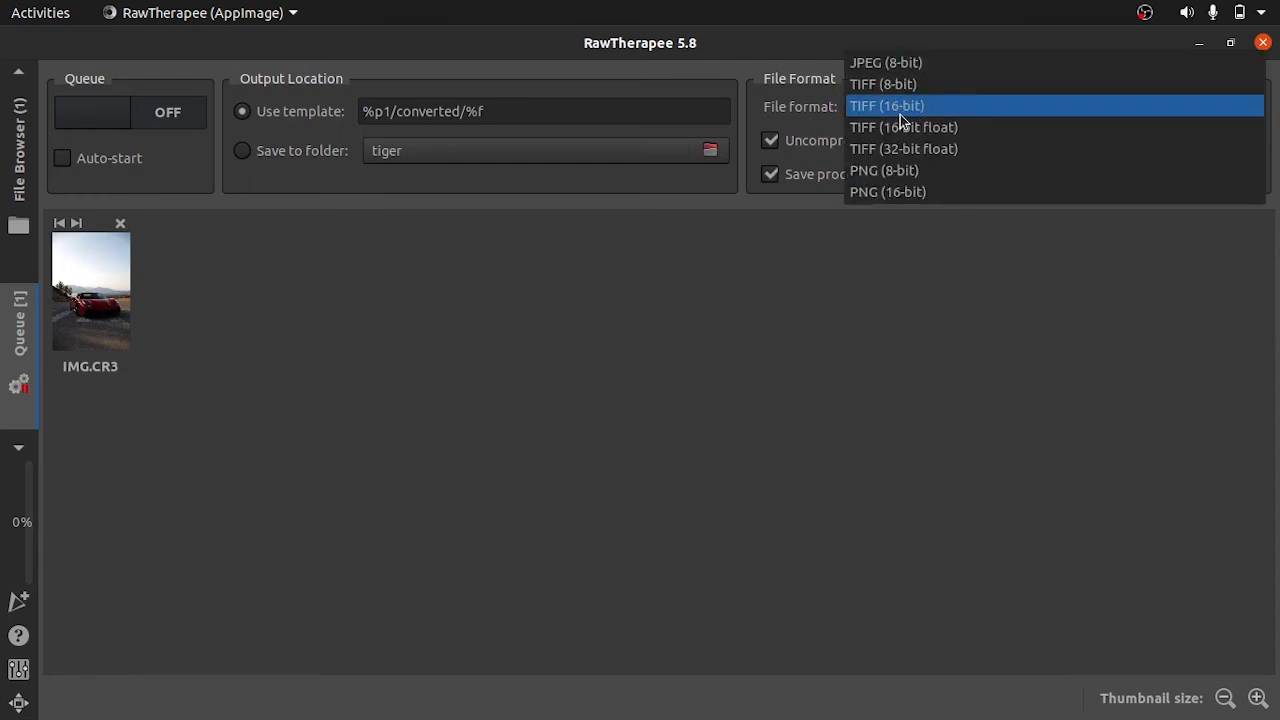
pyautogui.click(886, 105)
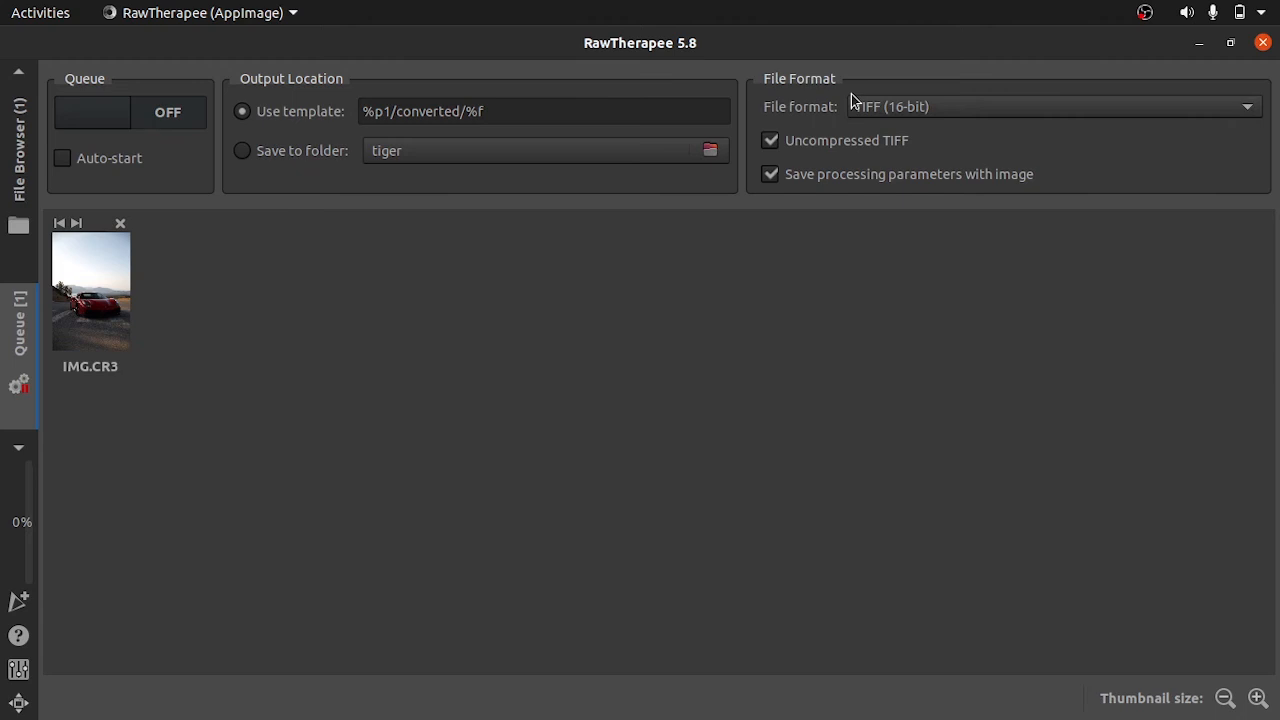
pyautogui.click(770, 140)
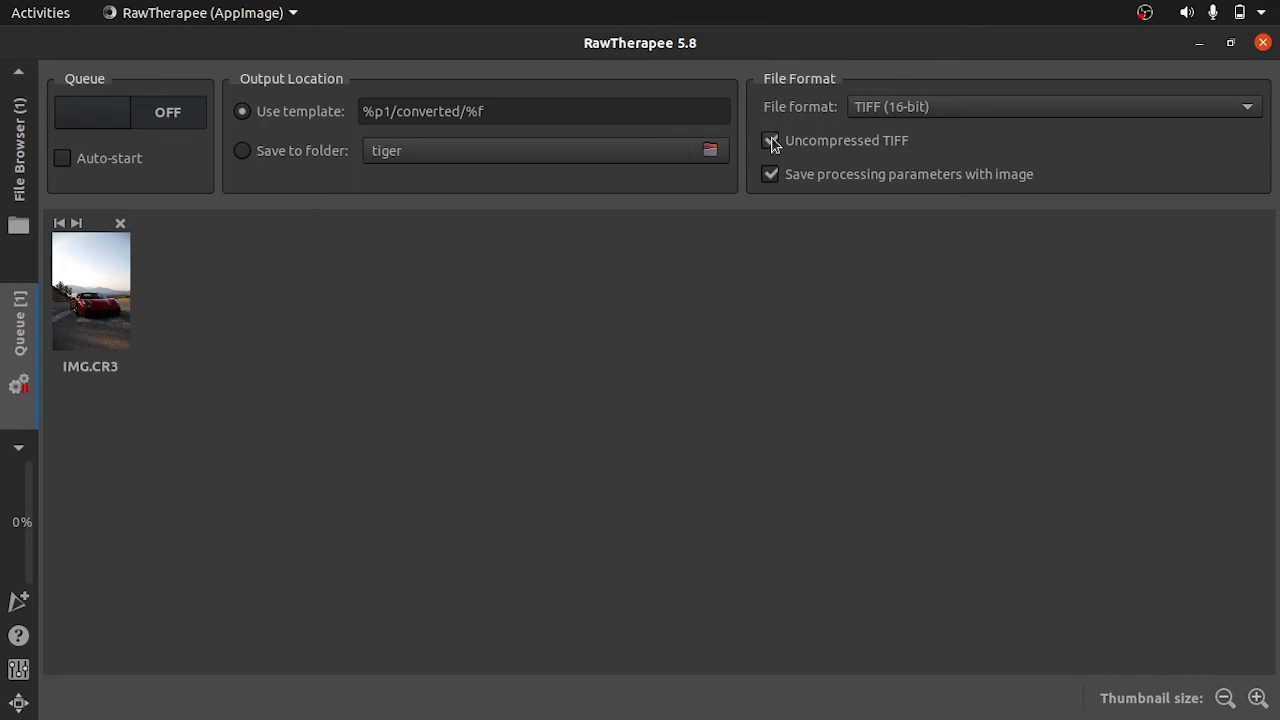
# Step: Make the queued TIFF output uncompressed
pyautogui.click(770, 140)
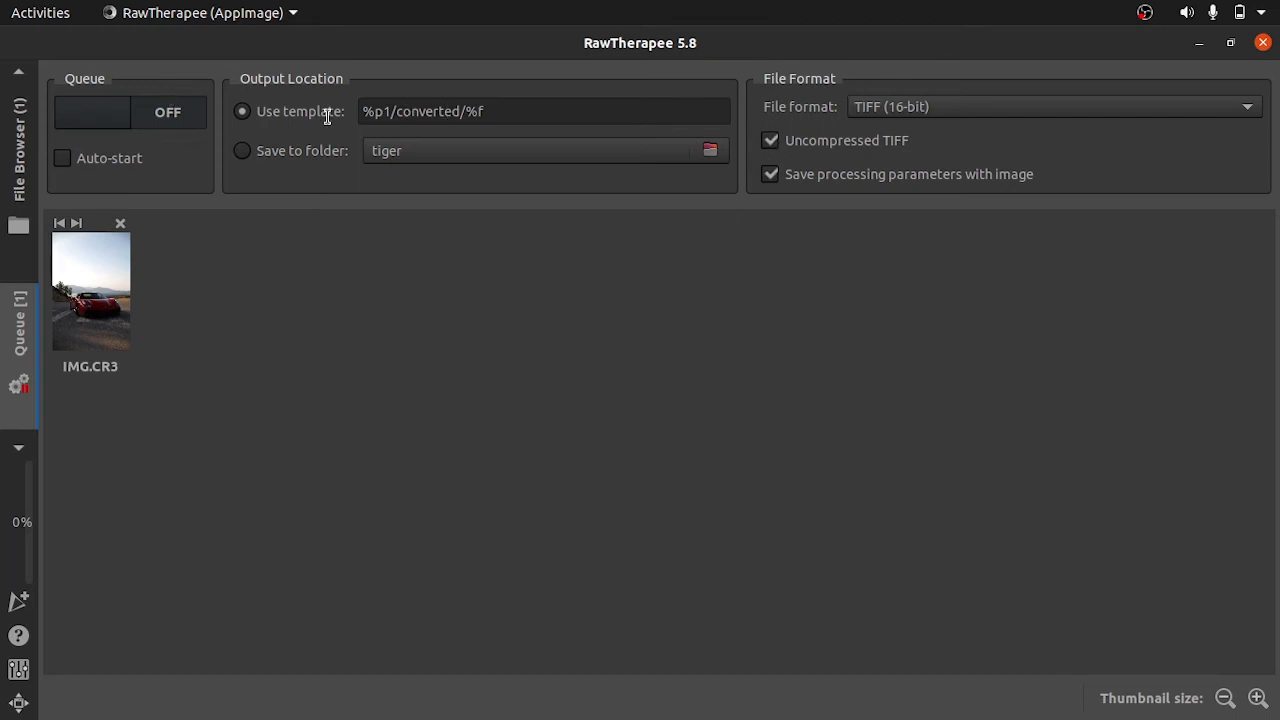
pyautogui.moveTo(167, 111)
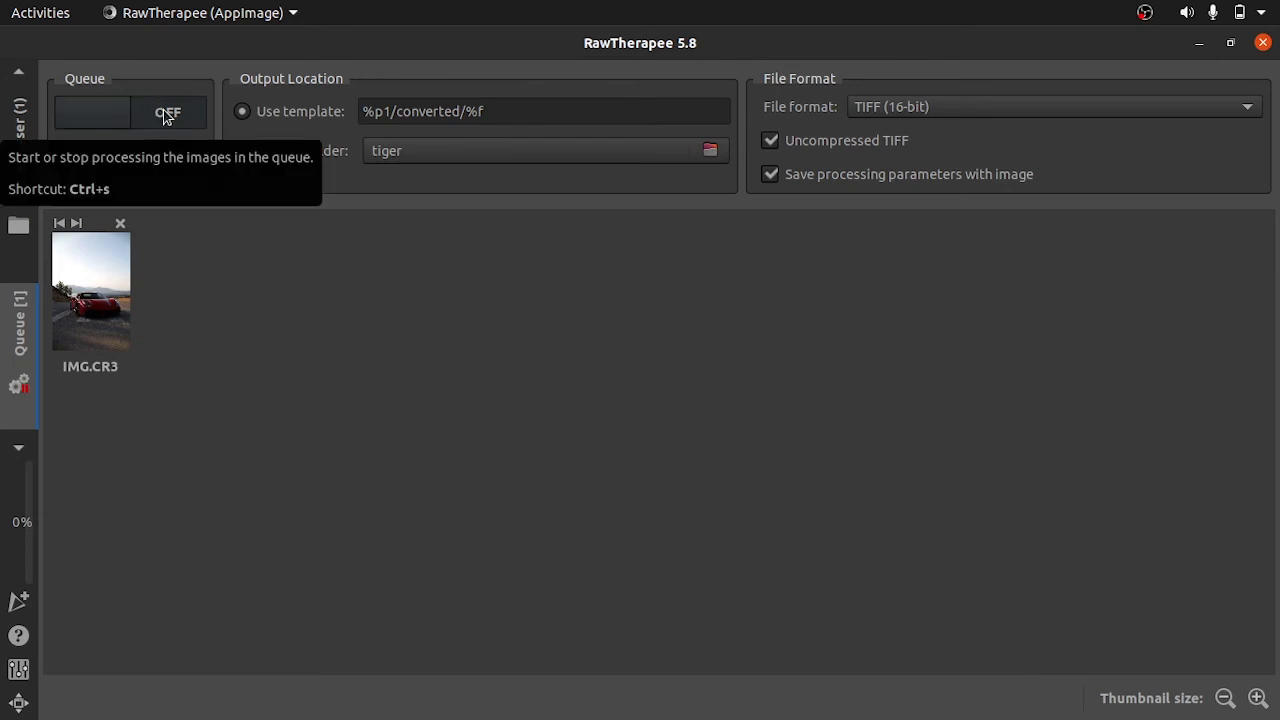
pyautogui.moveTo(98, 335)
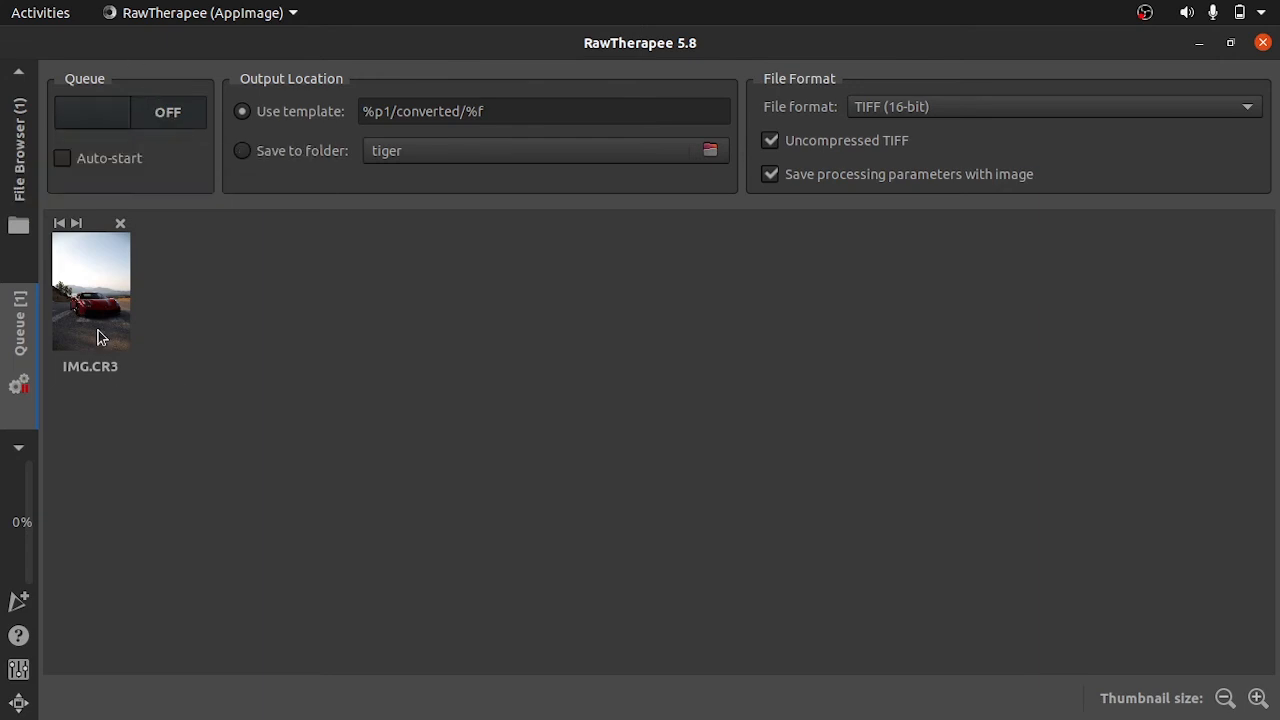
pyautogui.moveTo(167, 111)
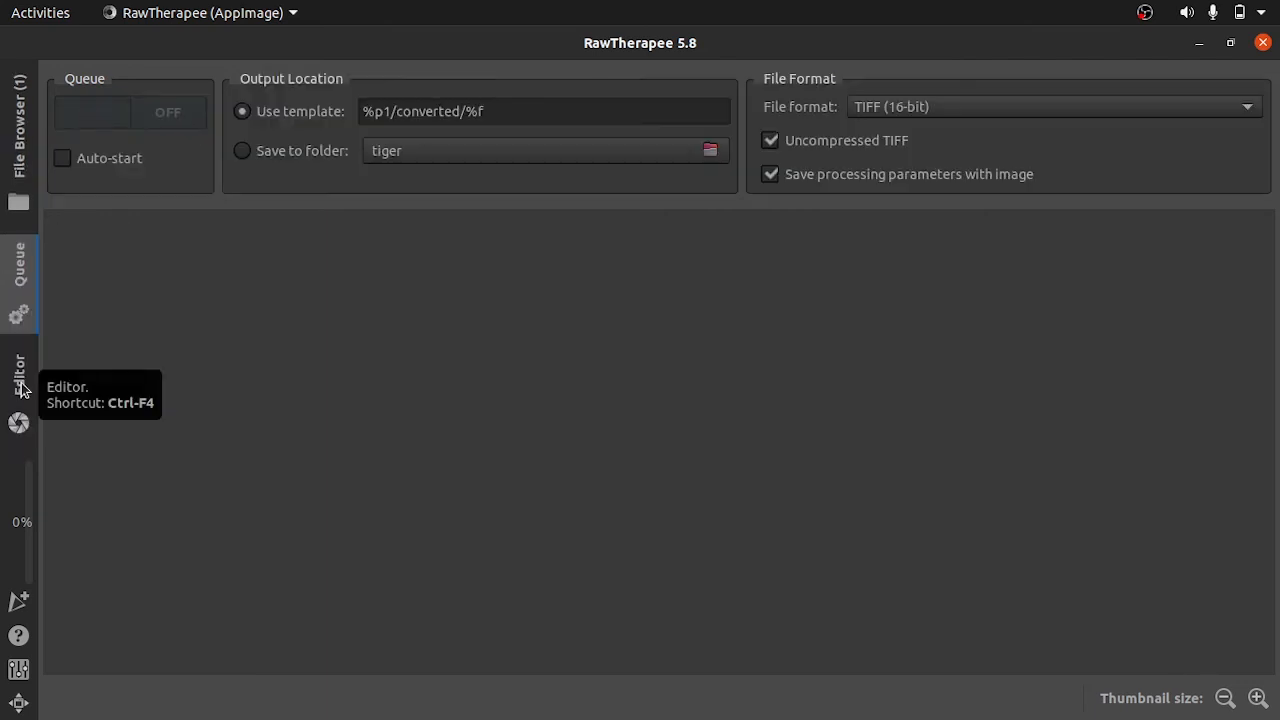
pyautogui.moveTo(20, 150)
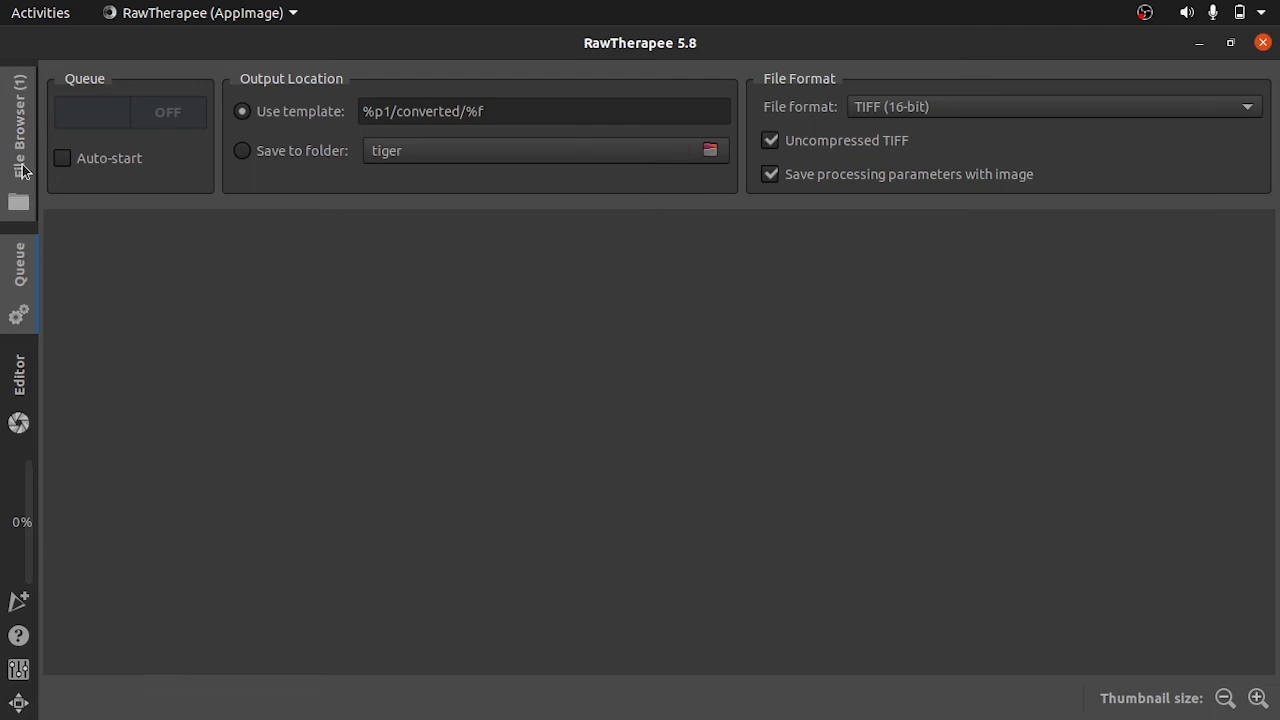
# Step: Switch back to the File Browser showing the Downloads folder
pyautogui.click(18, 120)
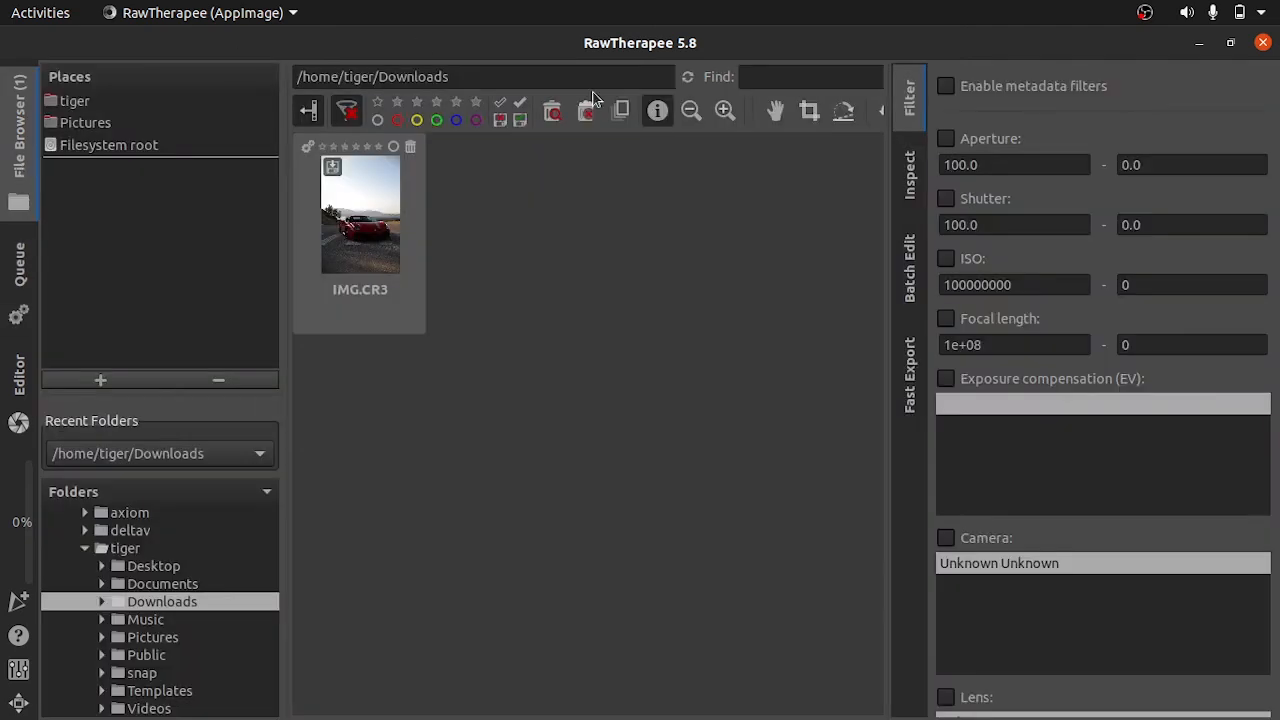
pyautogui.moveTo(250, 558)
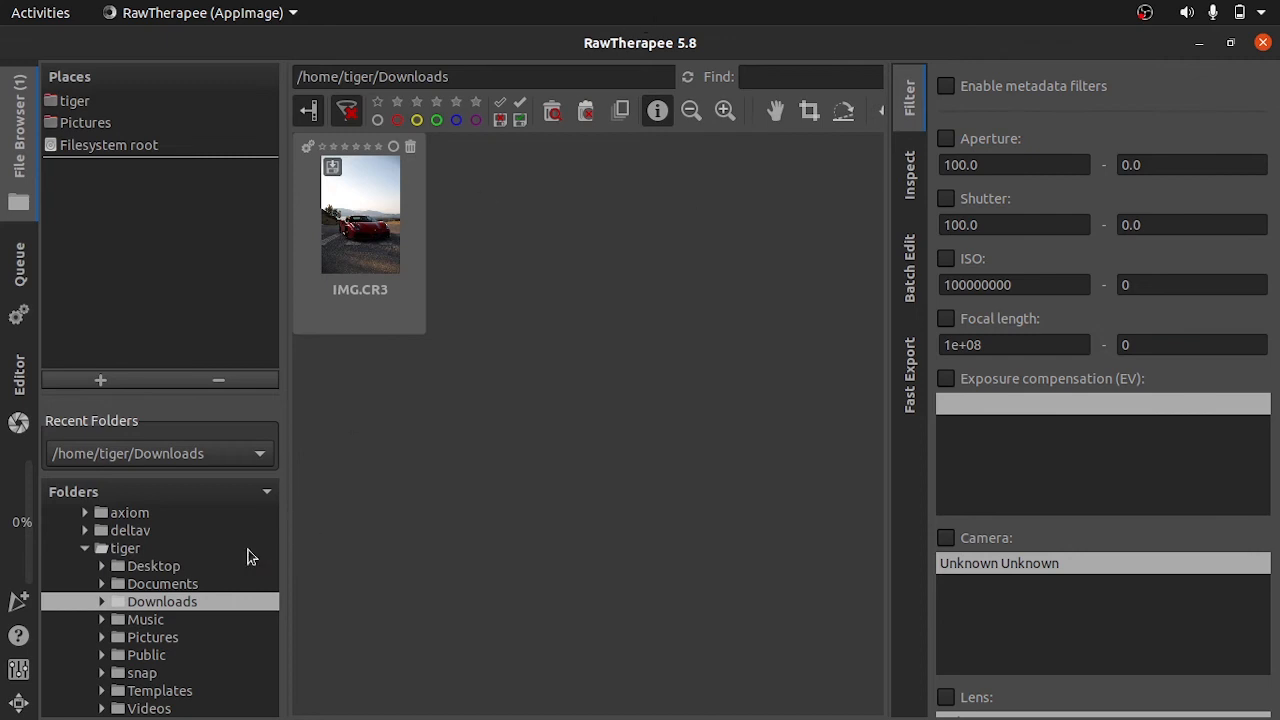
pyautogui.moveTo(108, 605)
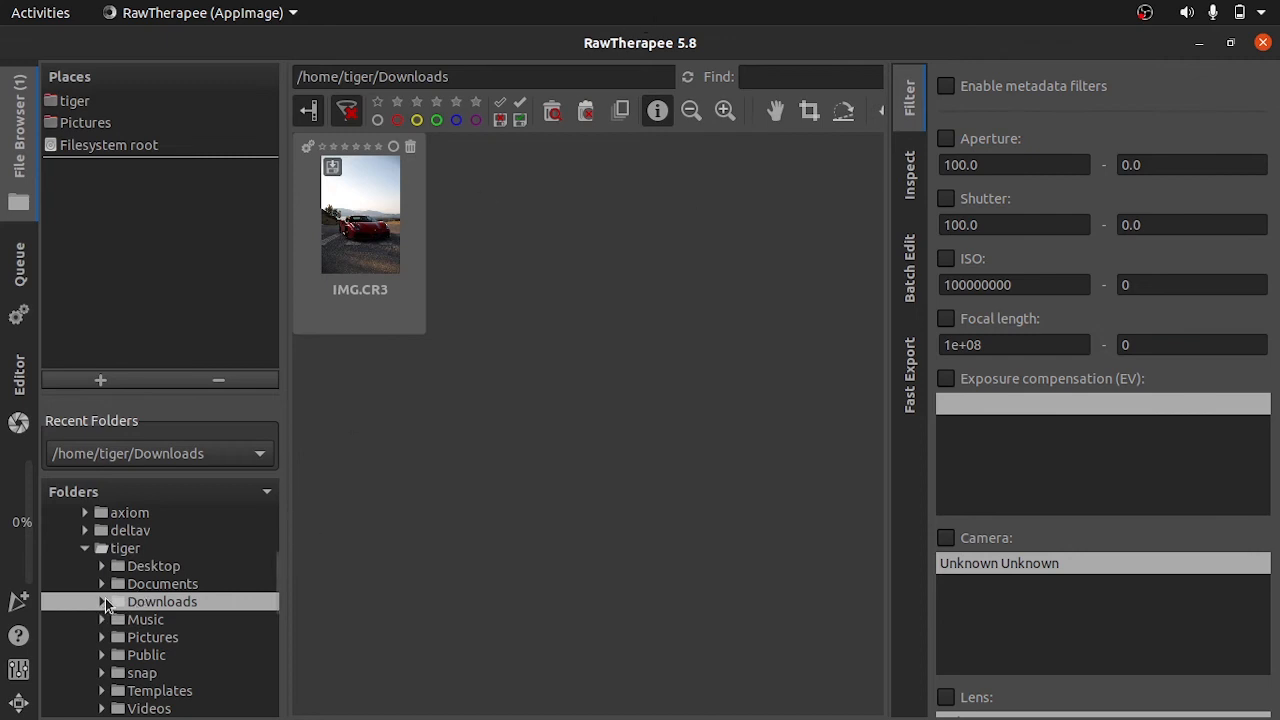
pyautogui.moveTo(180, 610)
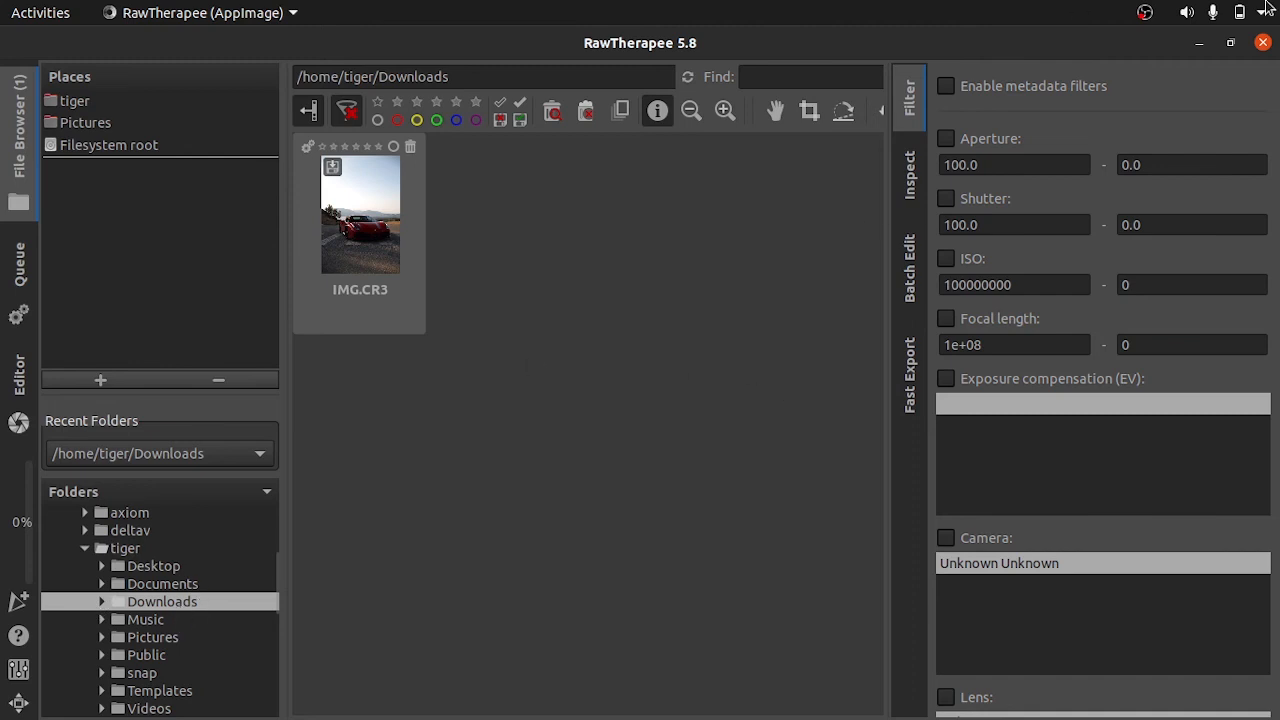
pyautogui.moveTo(1262, 43)
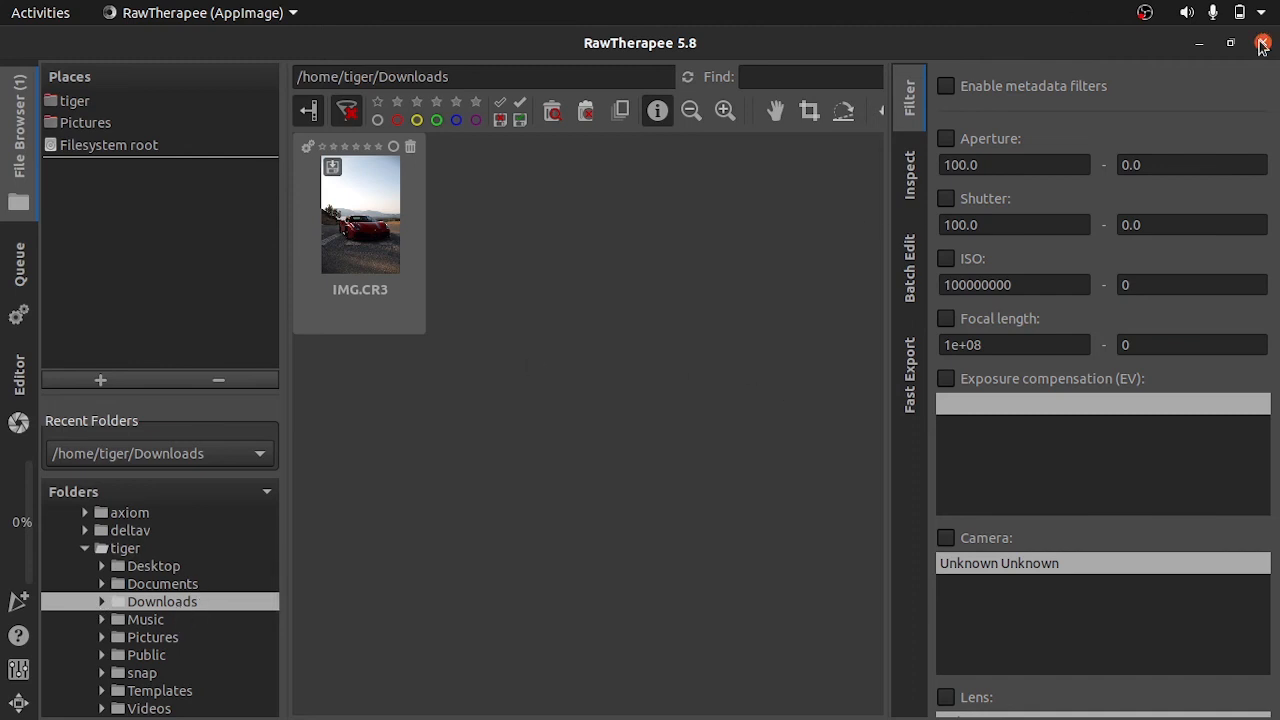
# Step: Close RawTherapee and select IMG.tif inside the converted folder
pyautogui.click(1261, 43)
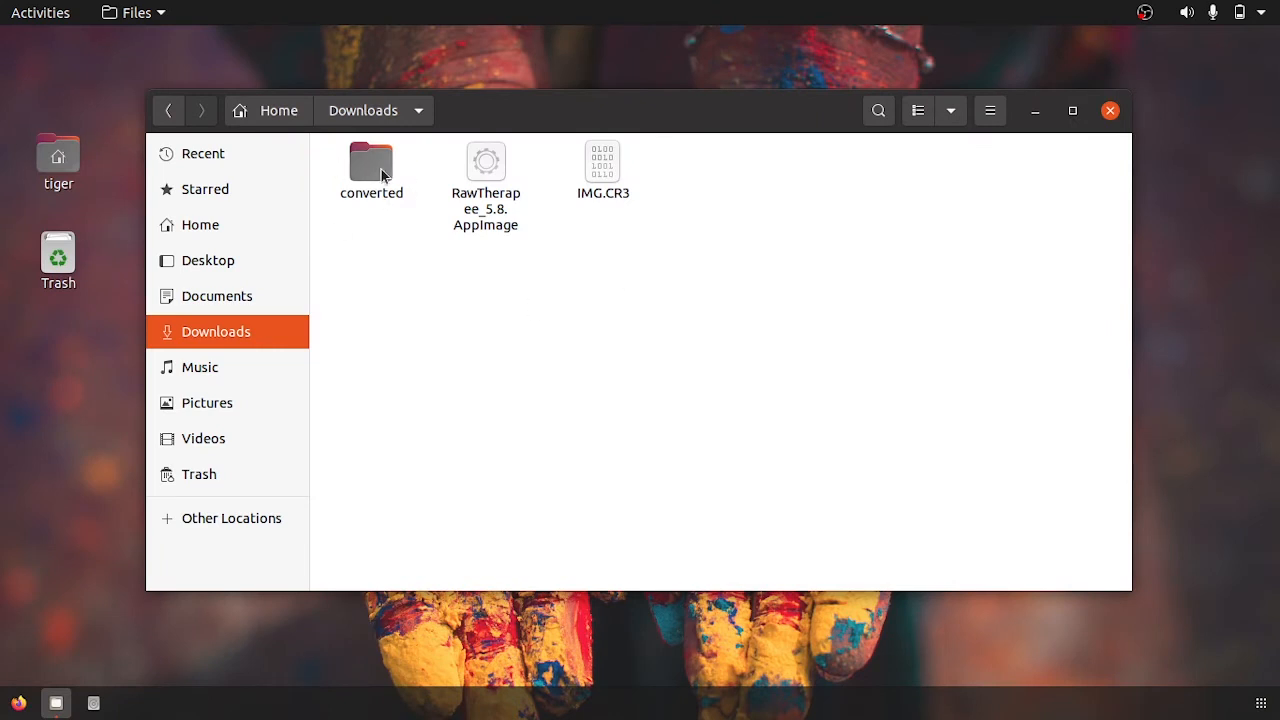
pyautogui.doubleClick(371, 162)
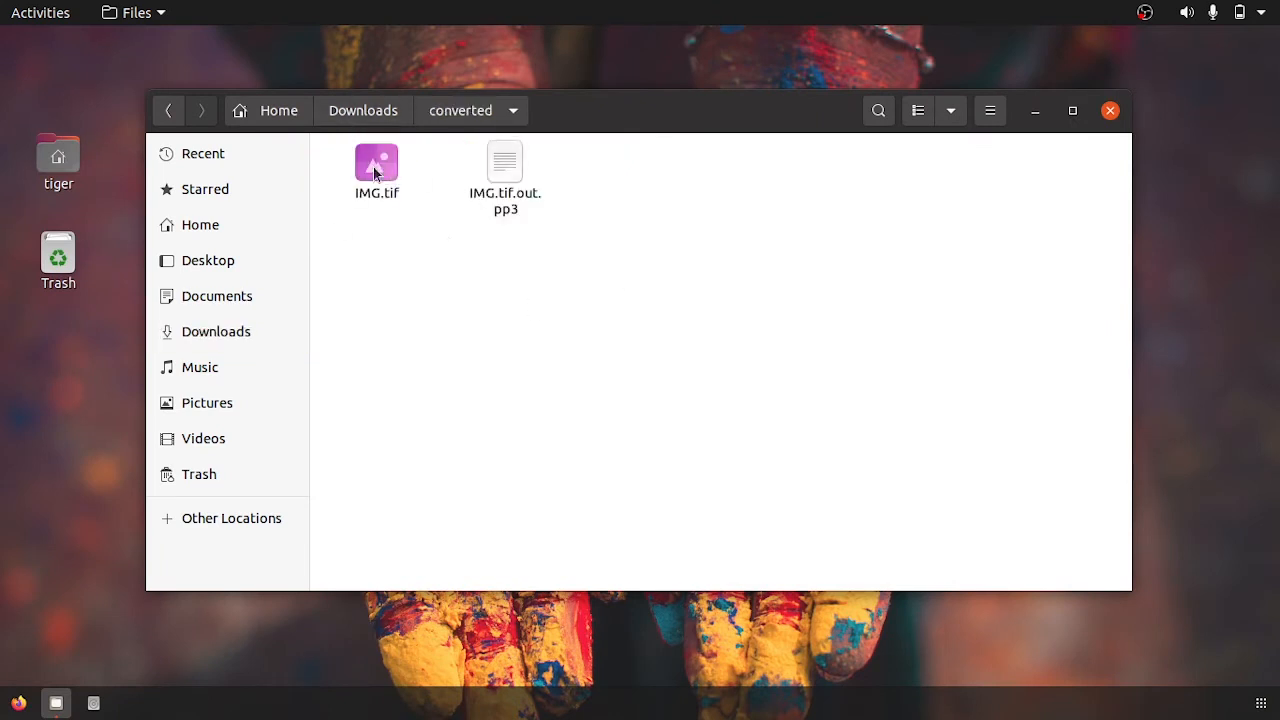
pyautogui.click(376, 170)
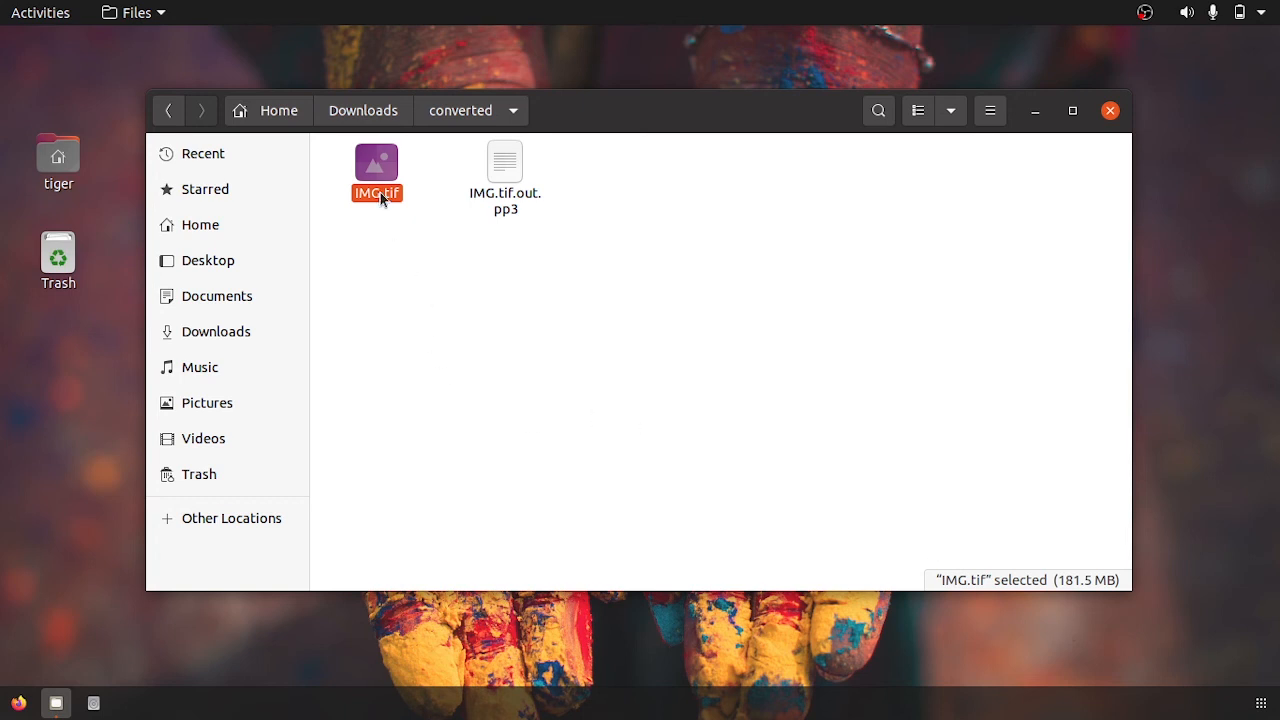
# Step: Open IMG.tif with Darktable via Open With Other Application
pyautogui.rightClick(377, 170)
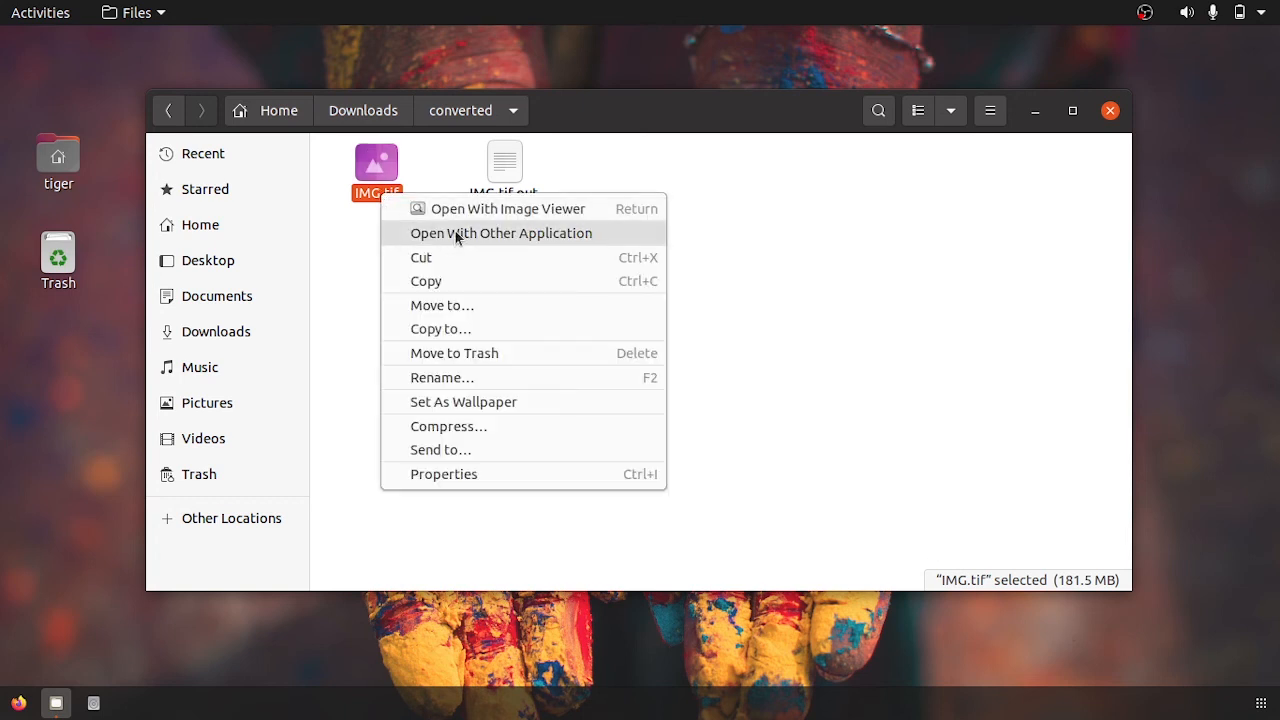
pyautogui.click(500, 233)
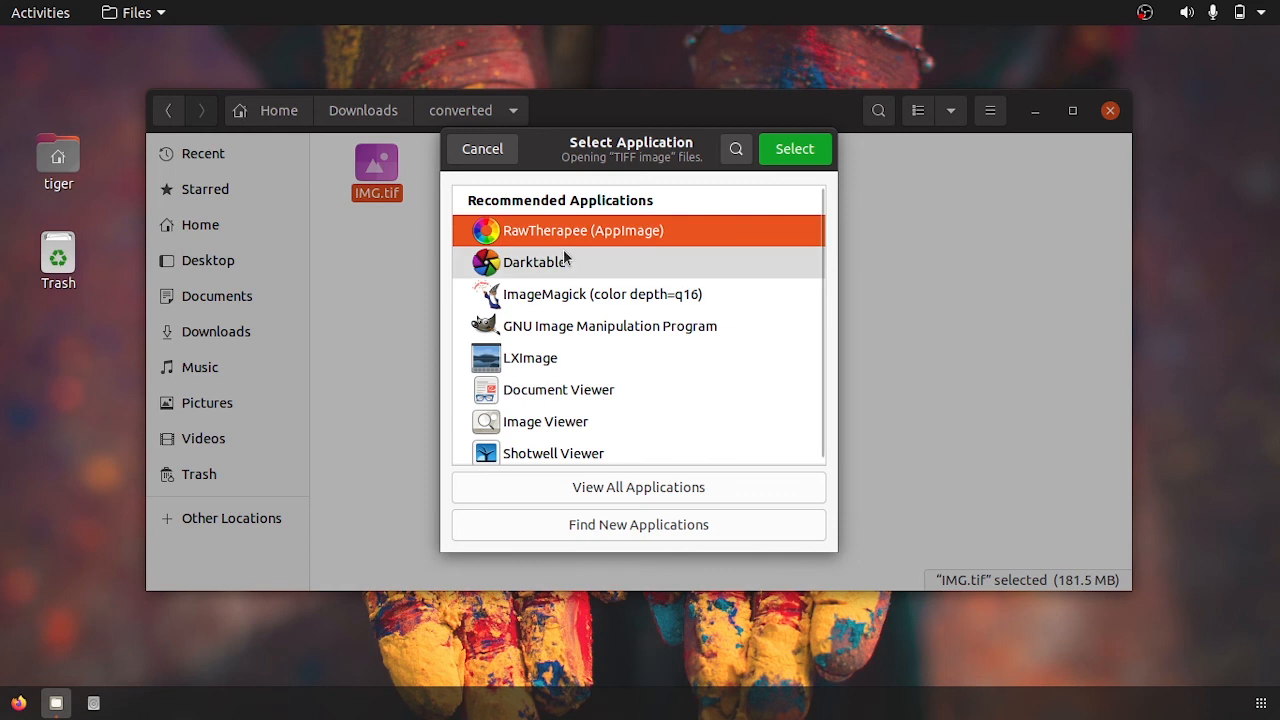
pyautogui.click(534, 261)
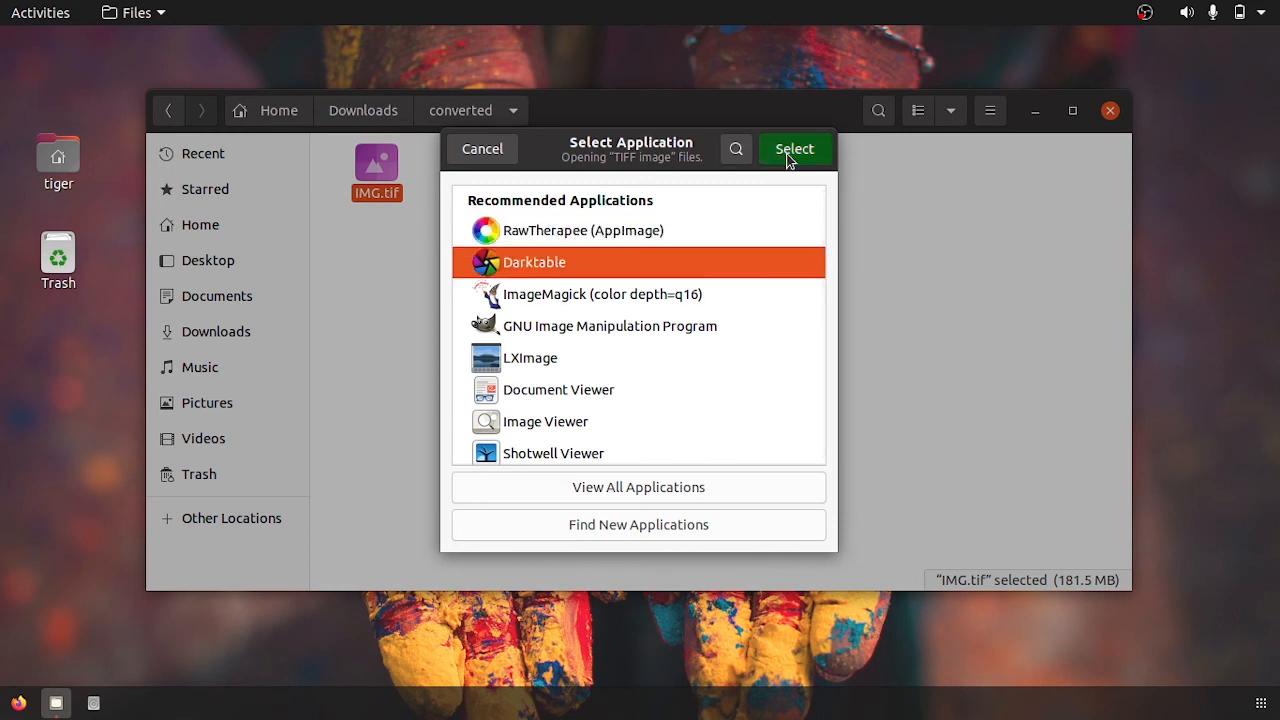
pyautogui.click(794, 148)
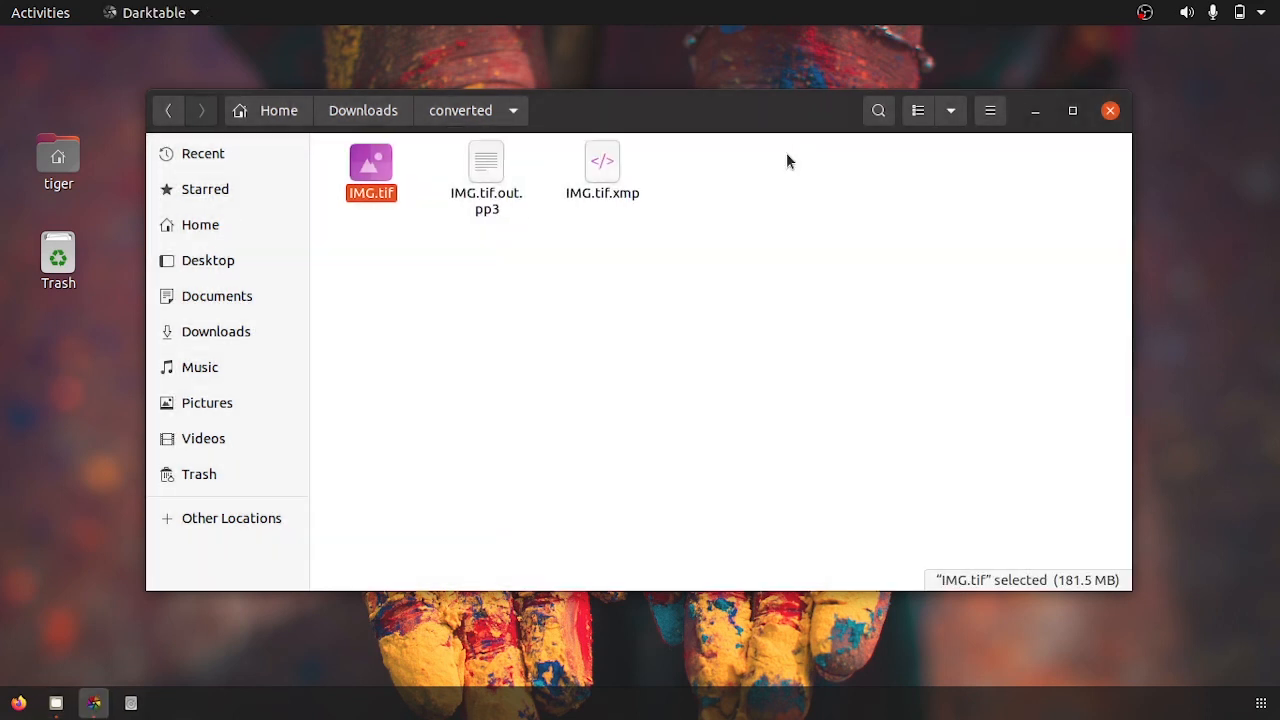
# Step: Load IMG.tif in the darkroom and search modules for 'fil'
pyautogui.doubleClick(371, 161)
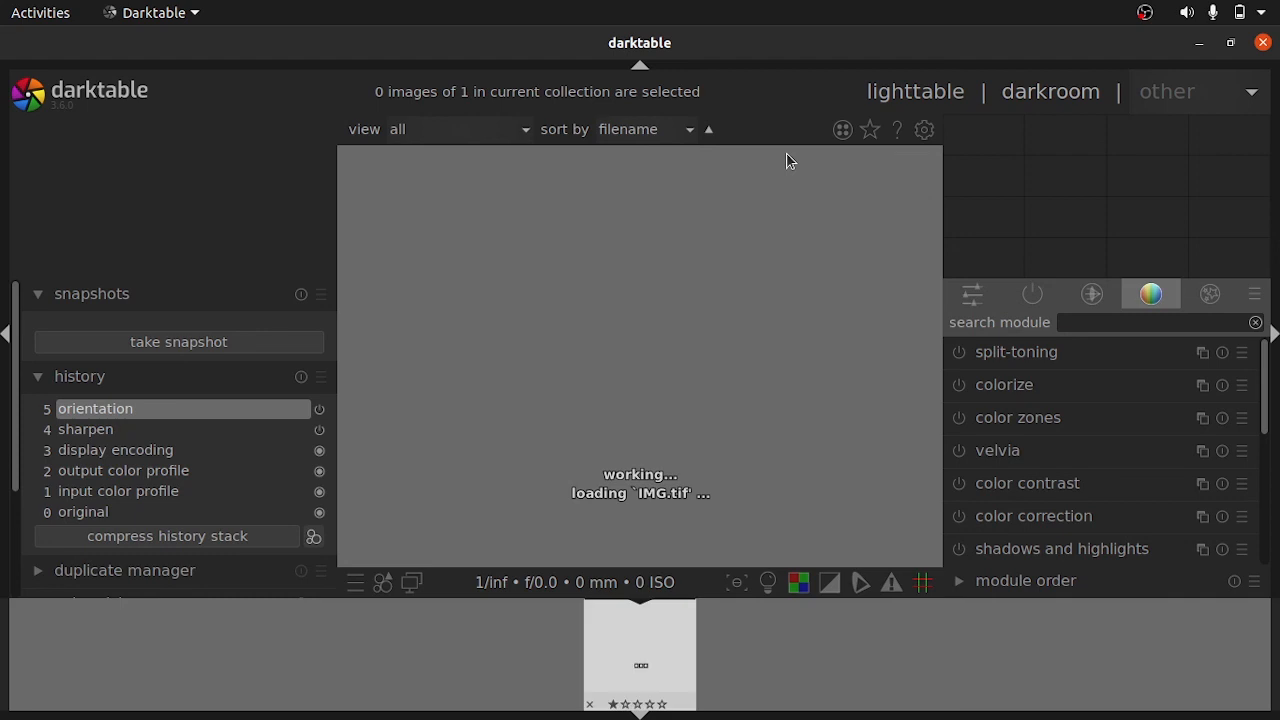
pyautogui.moveTo(774, 260)
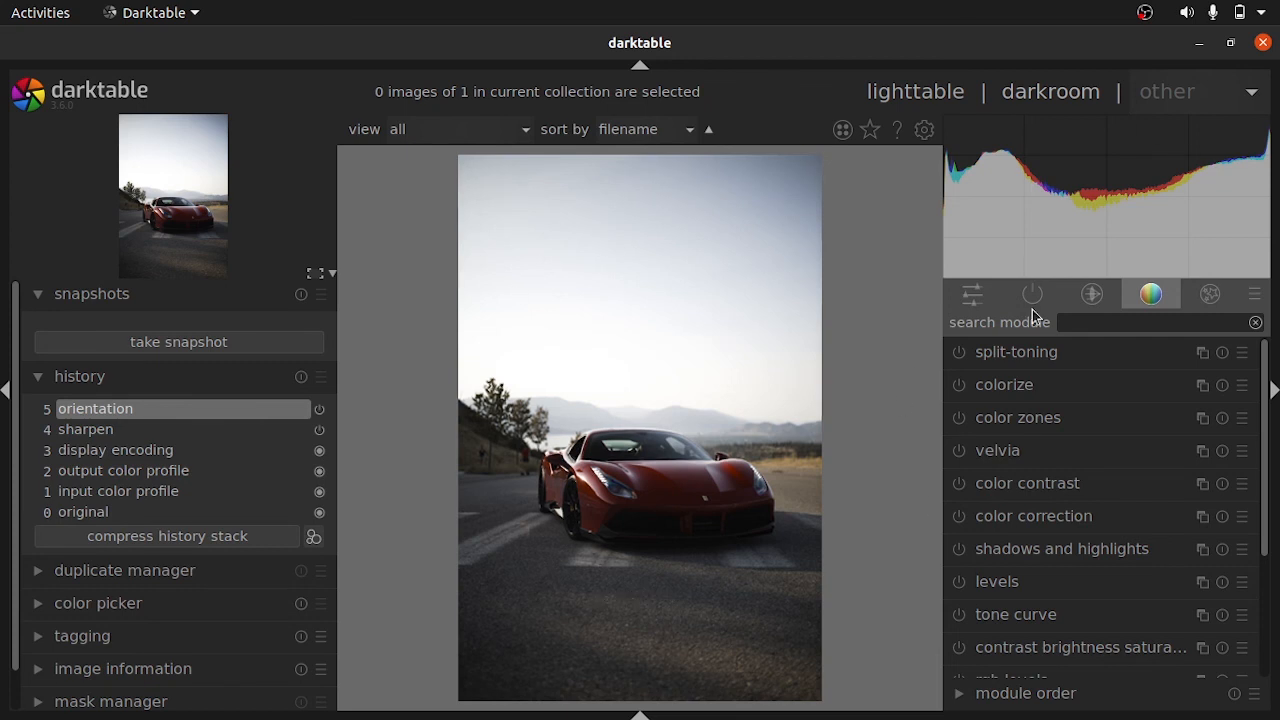
pyautogui.write('fil')
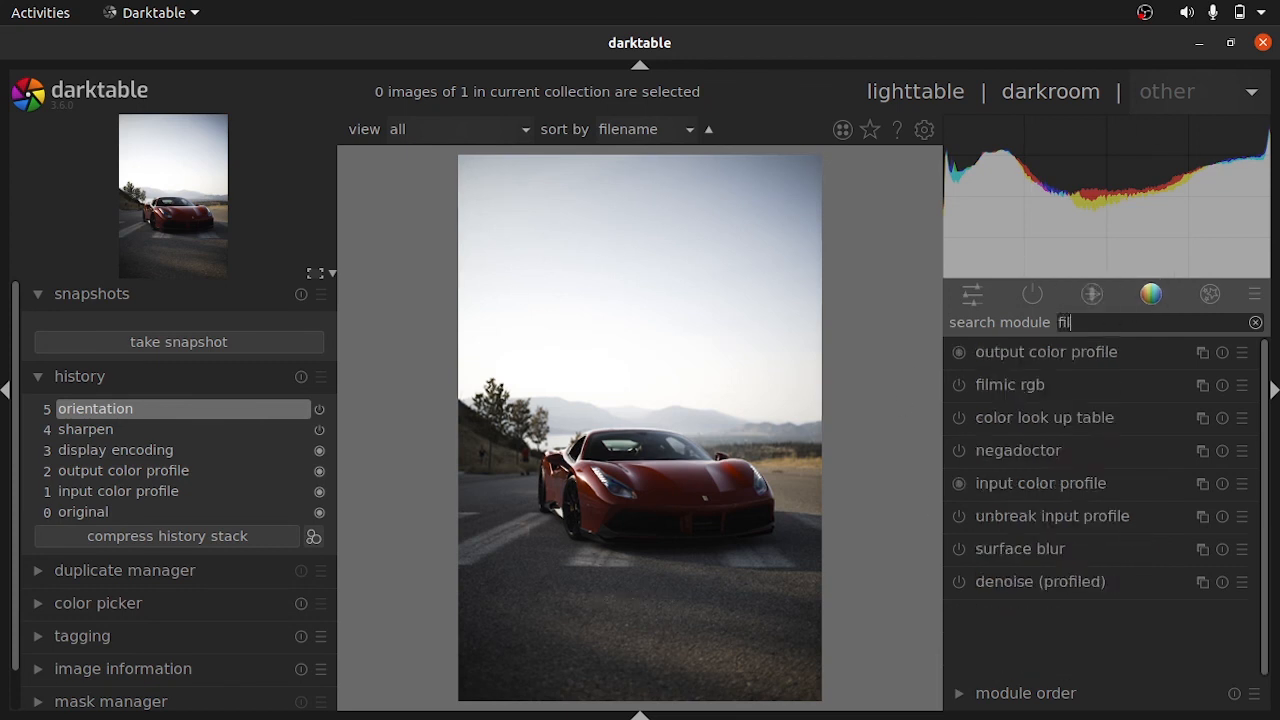